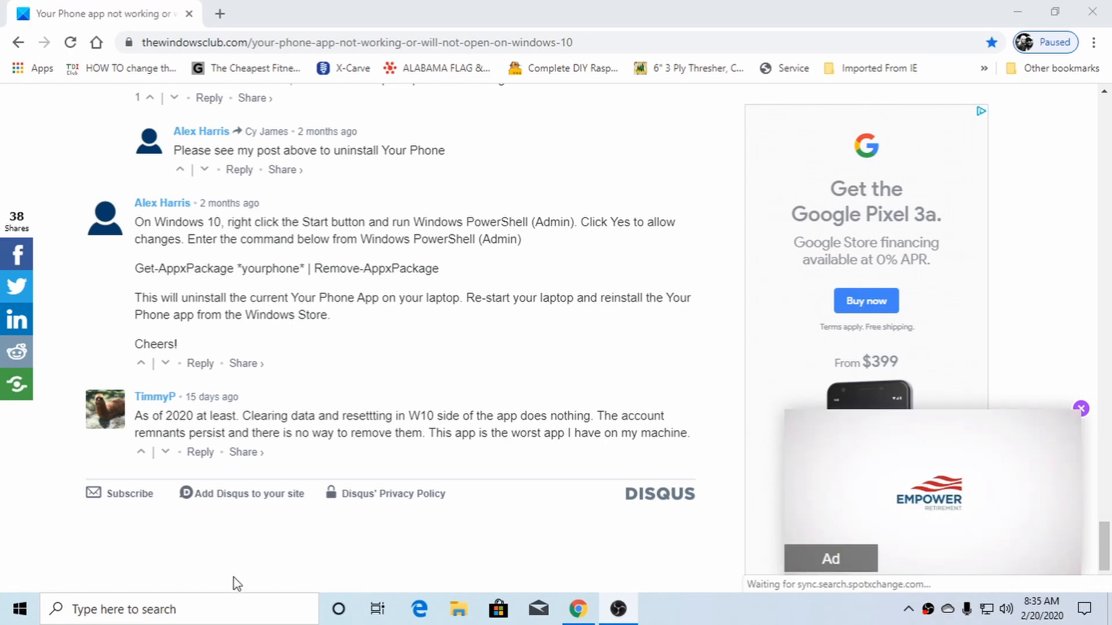
mouse_move(612, 326)
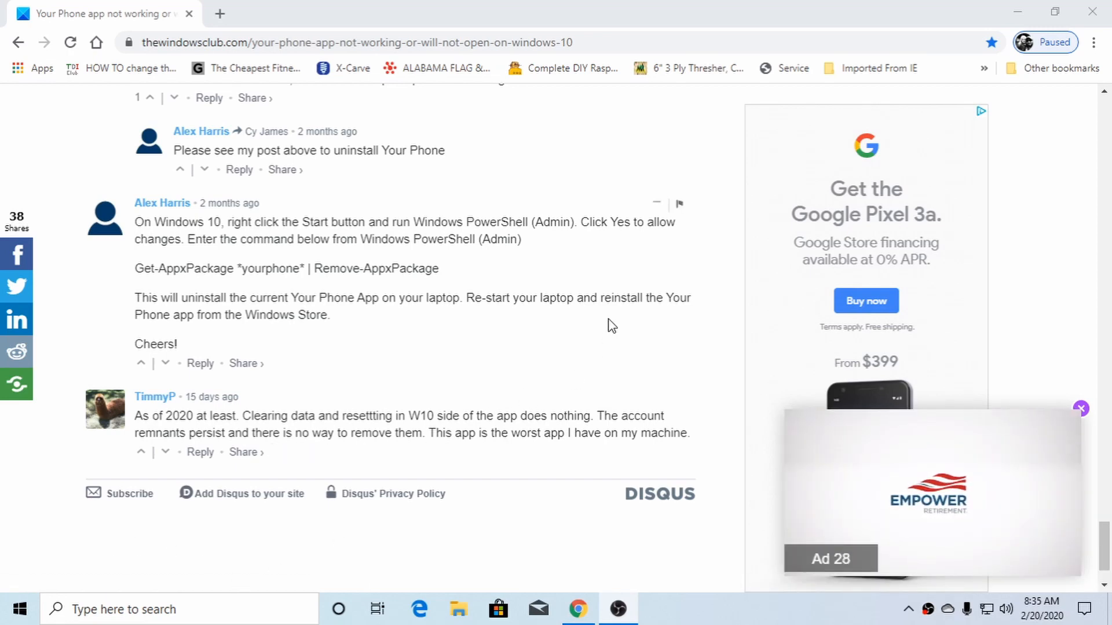
mouse_move(432, 260)
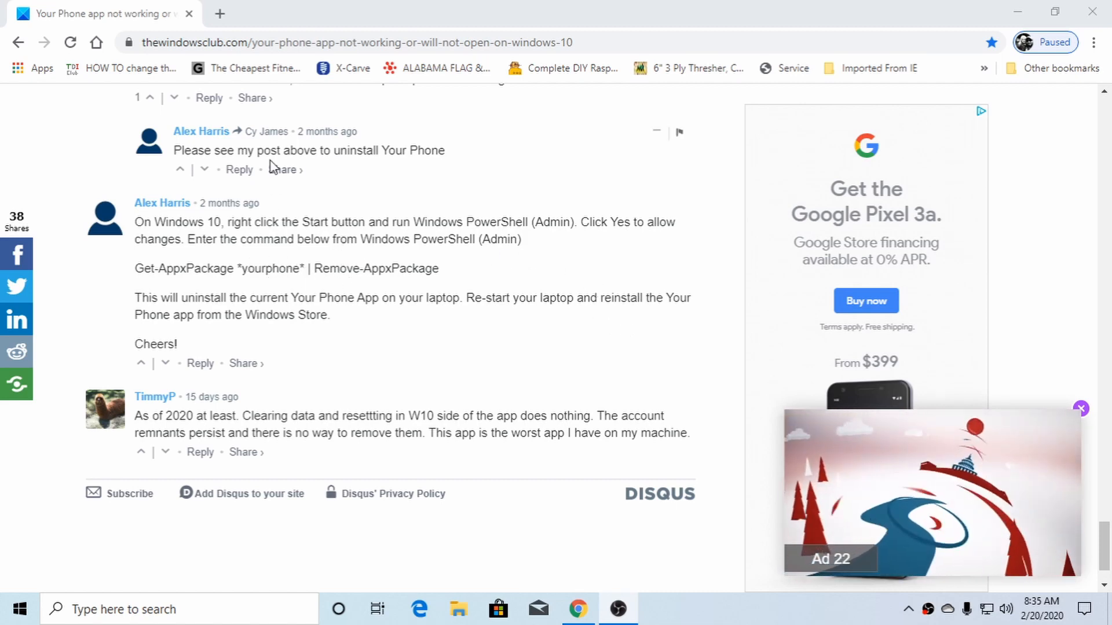
Scroll the Start menu app list down to the Your Phone entry
click(15, 608)
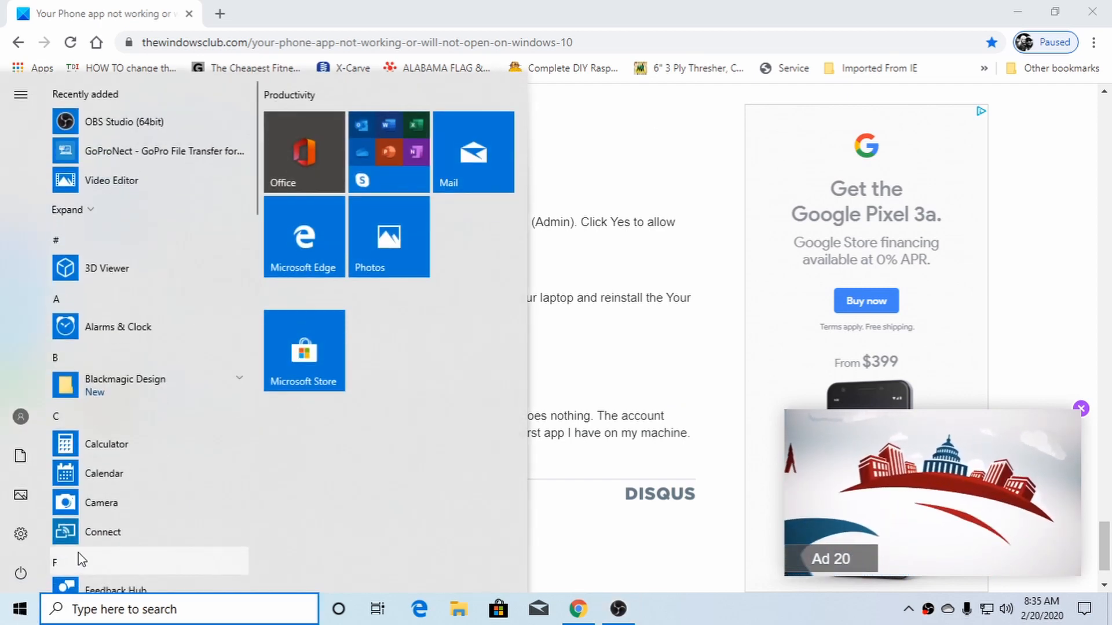
scroll(down, 3)
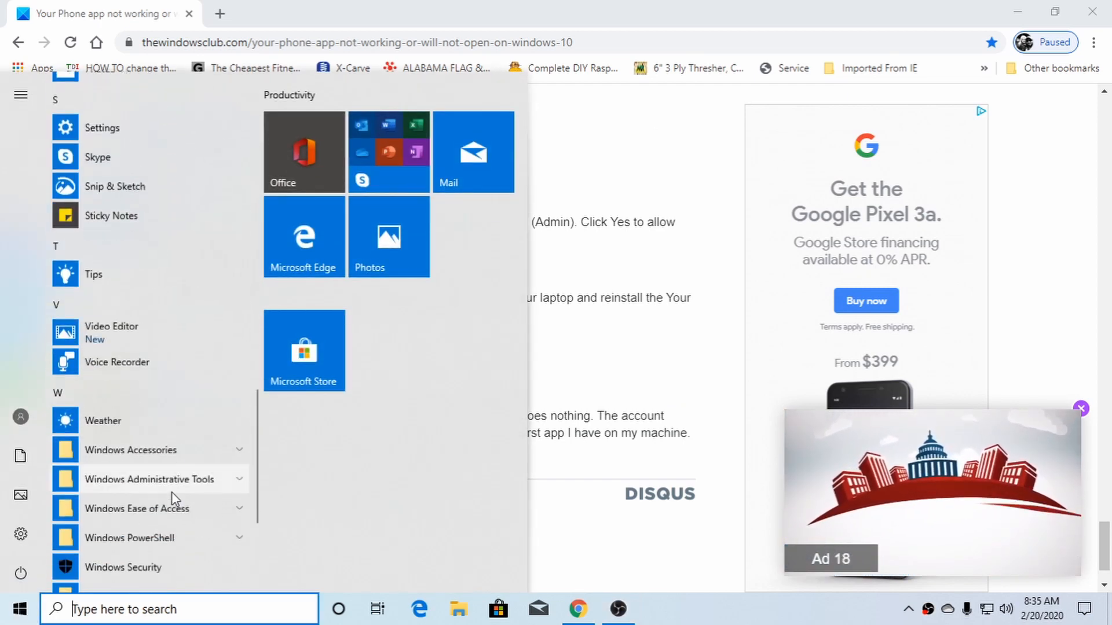
scroll(down, 3)
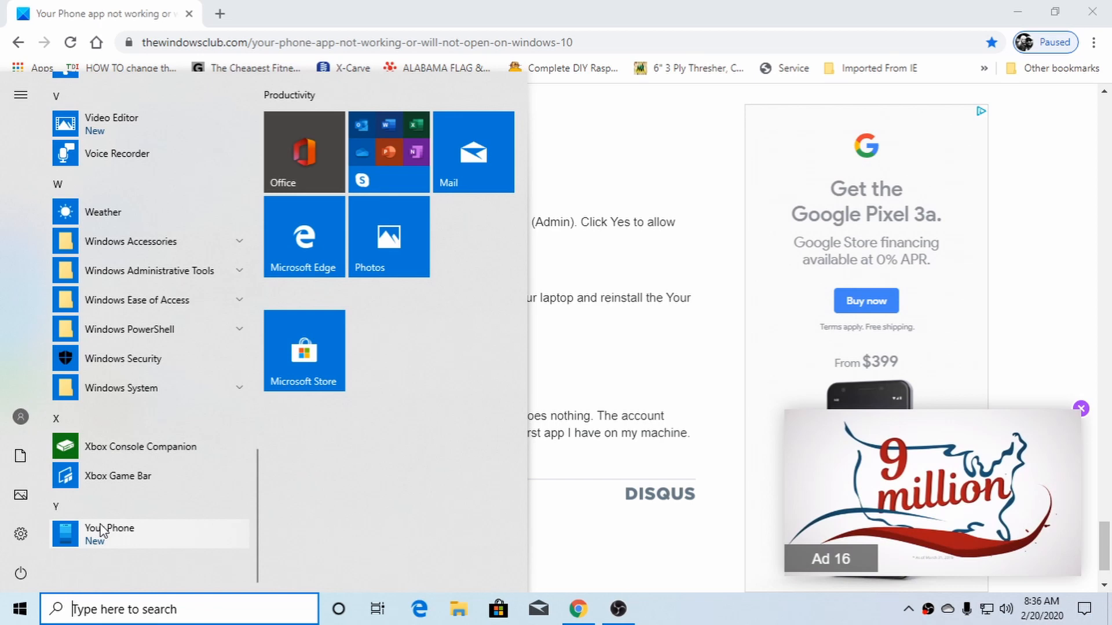
Launch Your Phone, see it stall at 90% on Check your phone, and close it
click(107, 532)
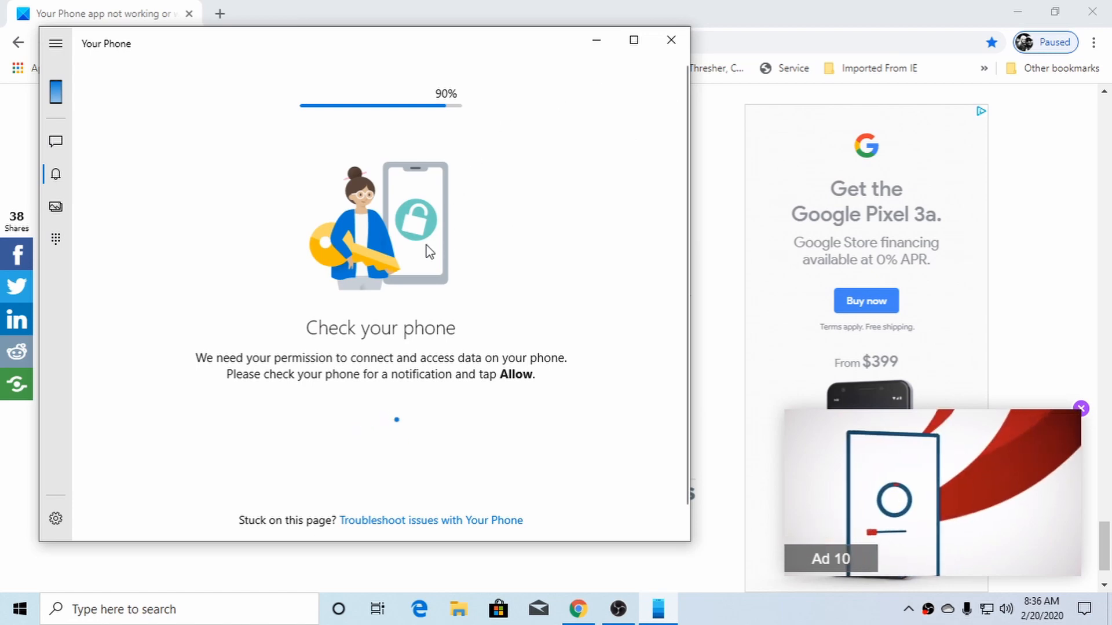
mouse_move(137, 134)
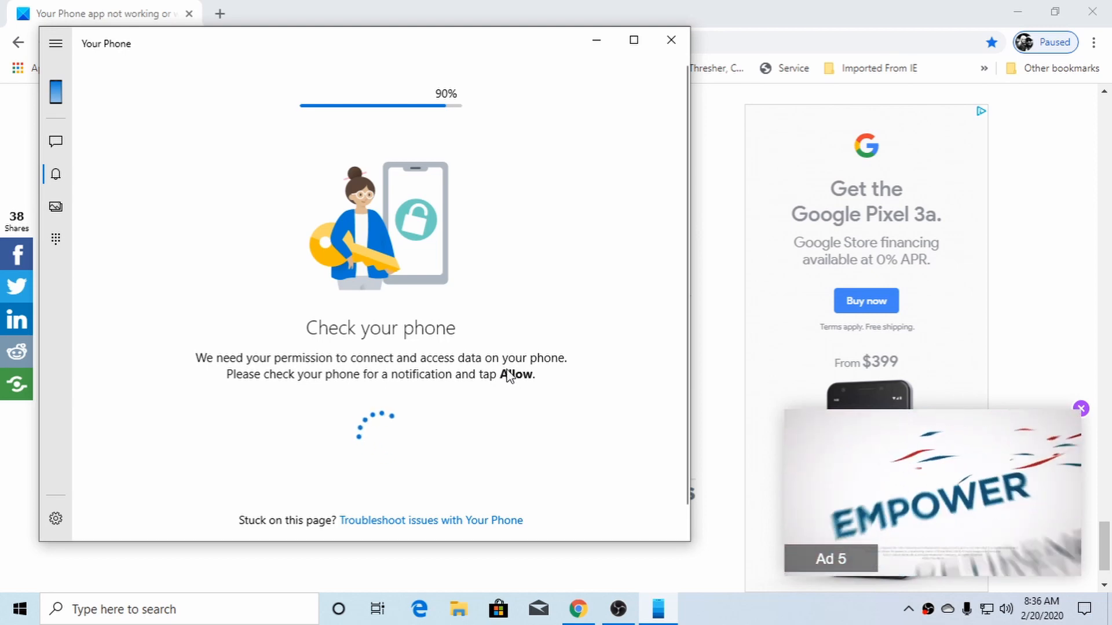
mouse_move(670, 41)
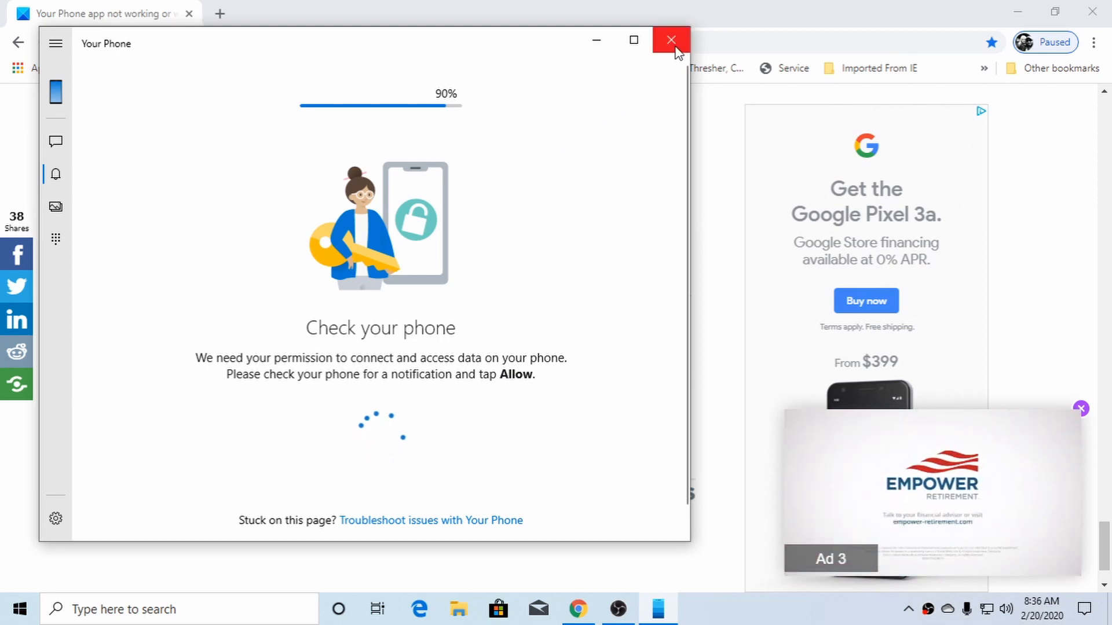
mouse_move(672, 39)
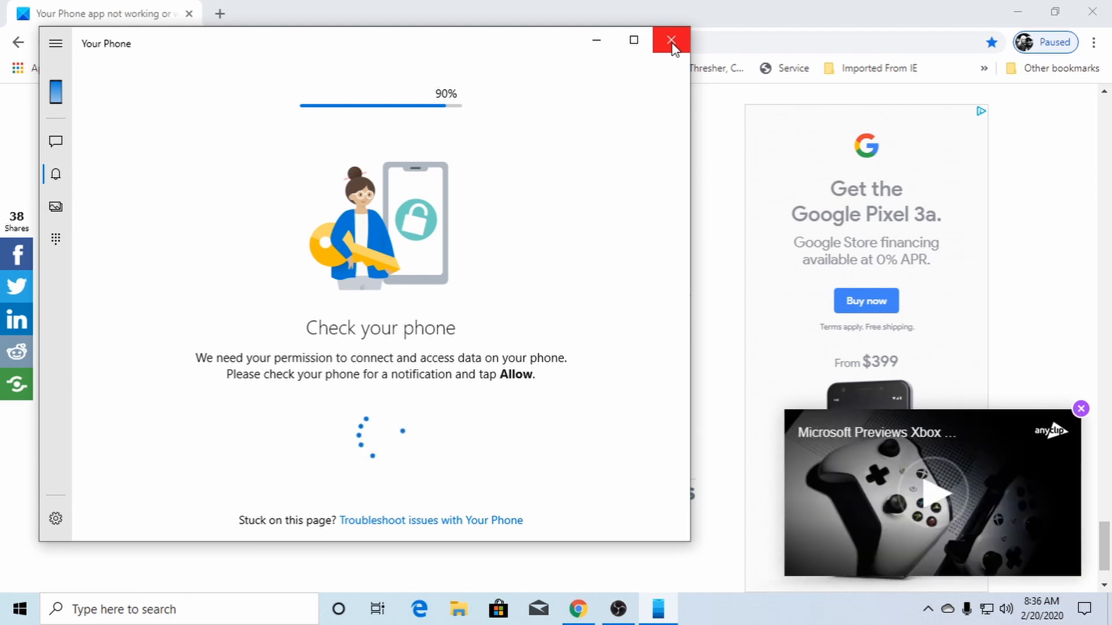
click(671, 41)
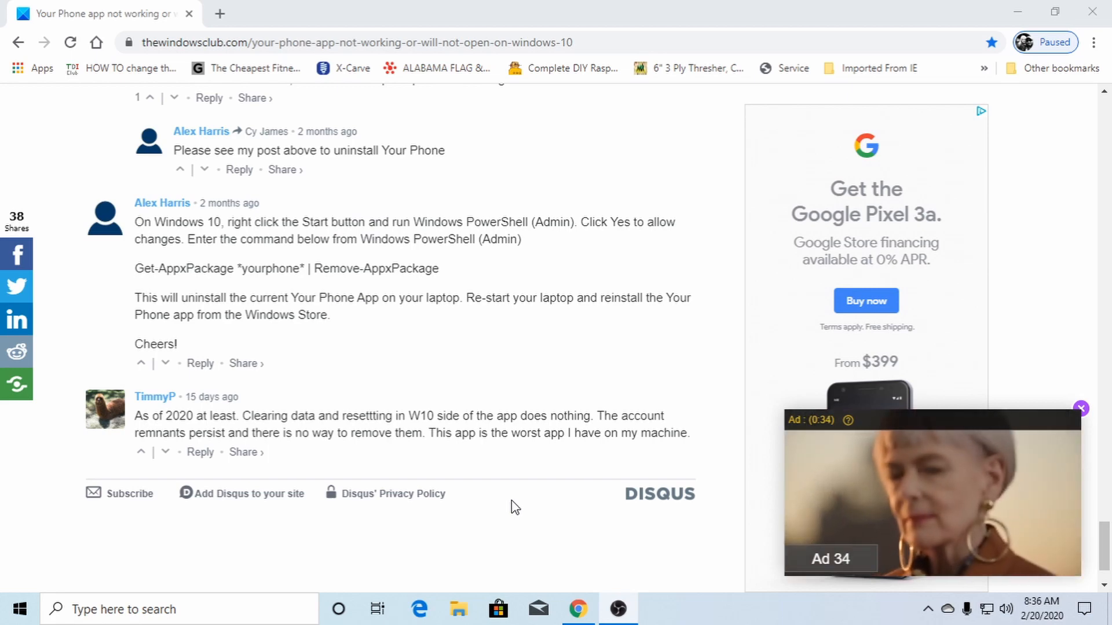
mouse_move(517, 353)
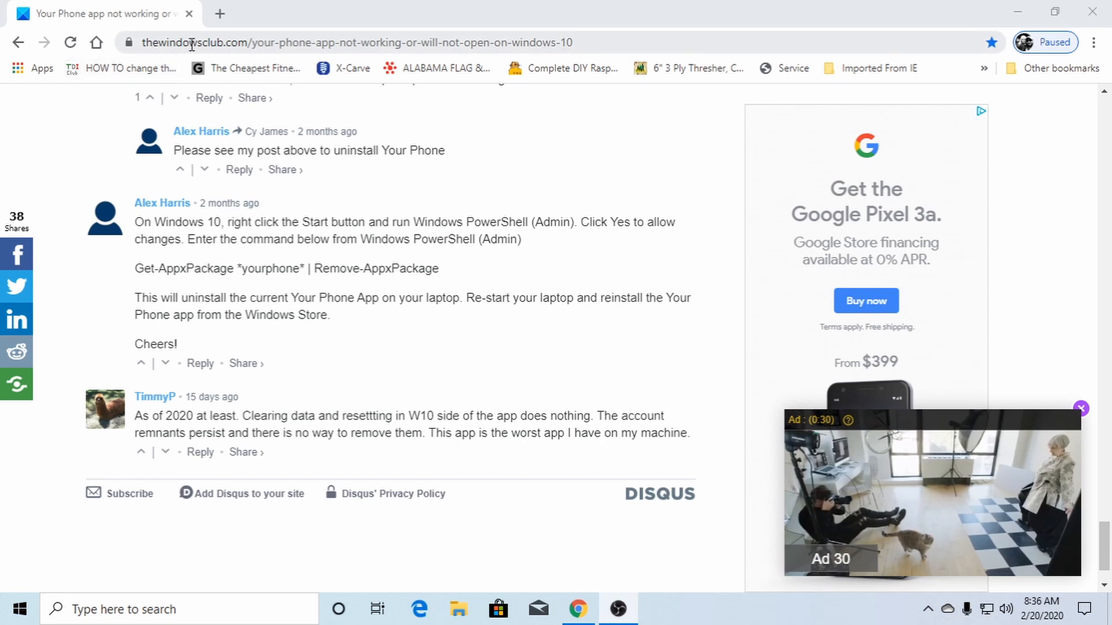
mouse_move(147, 219)
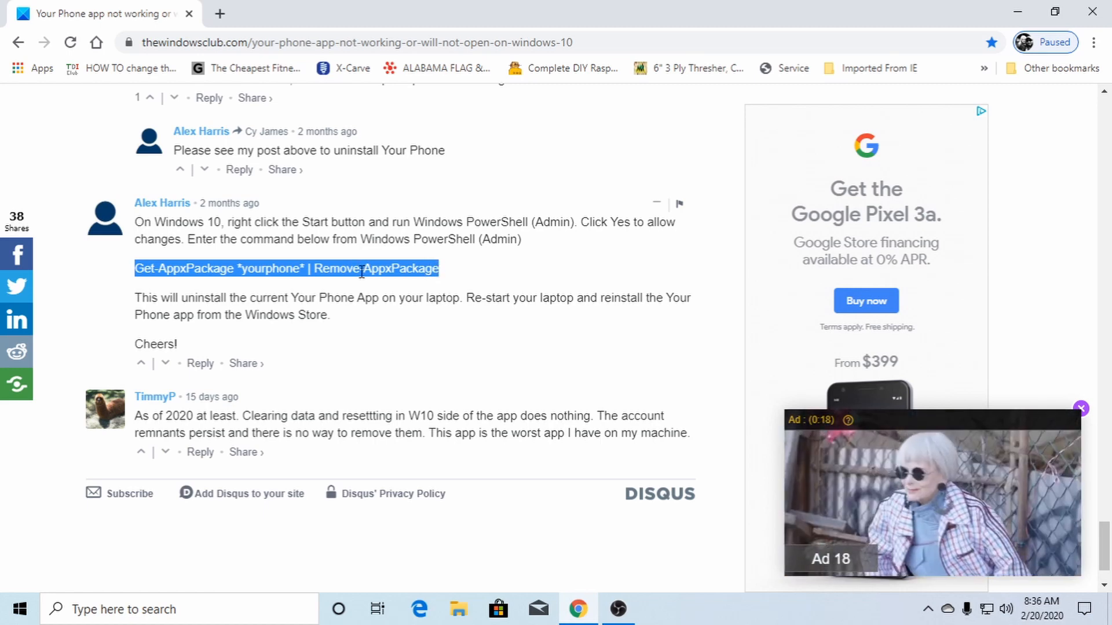
Copy the Get-AppxPackage *yourphone* | Remove-AppxPackage command from the comment
right_click(358, 267)
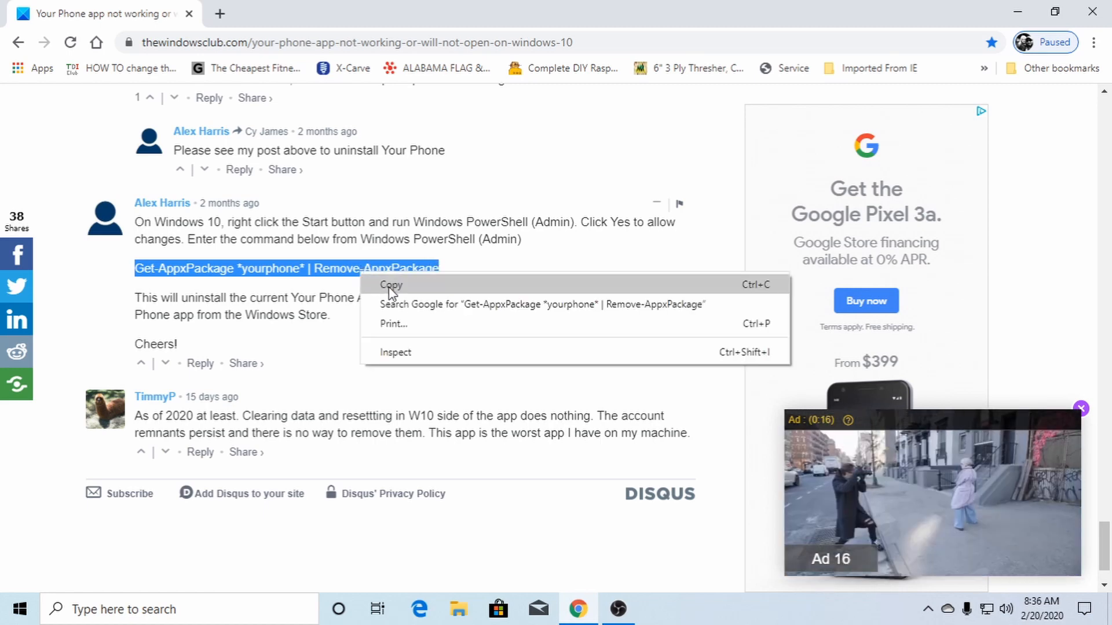
click(390, 285)
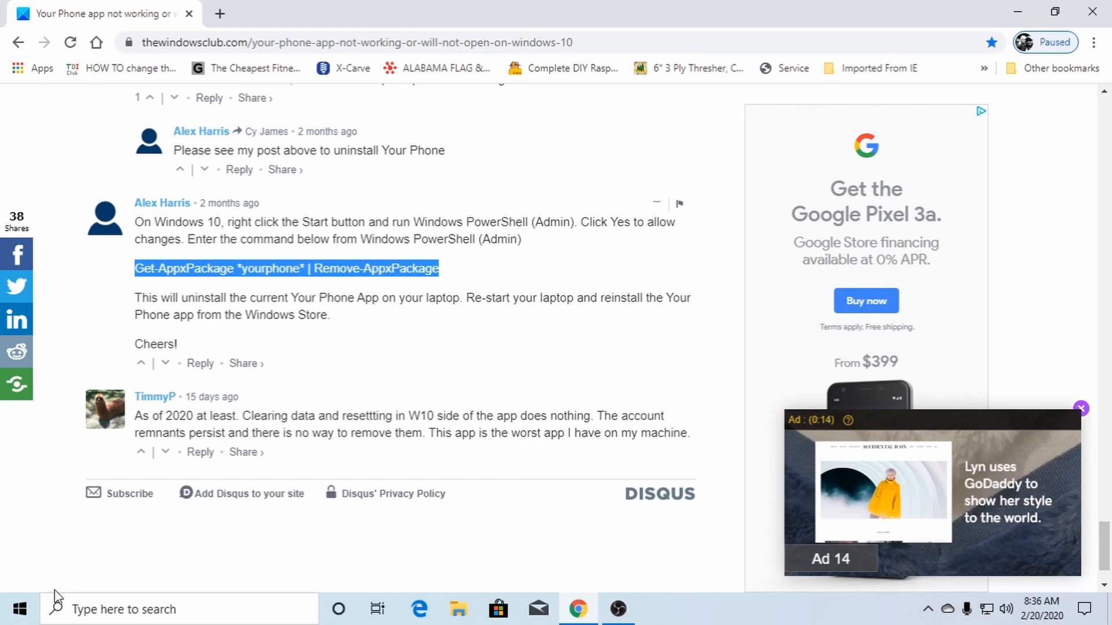
Run Windows PowerShell as Administrator from its Start menu folder
click(20, 608)
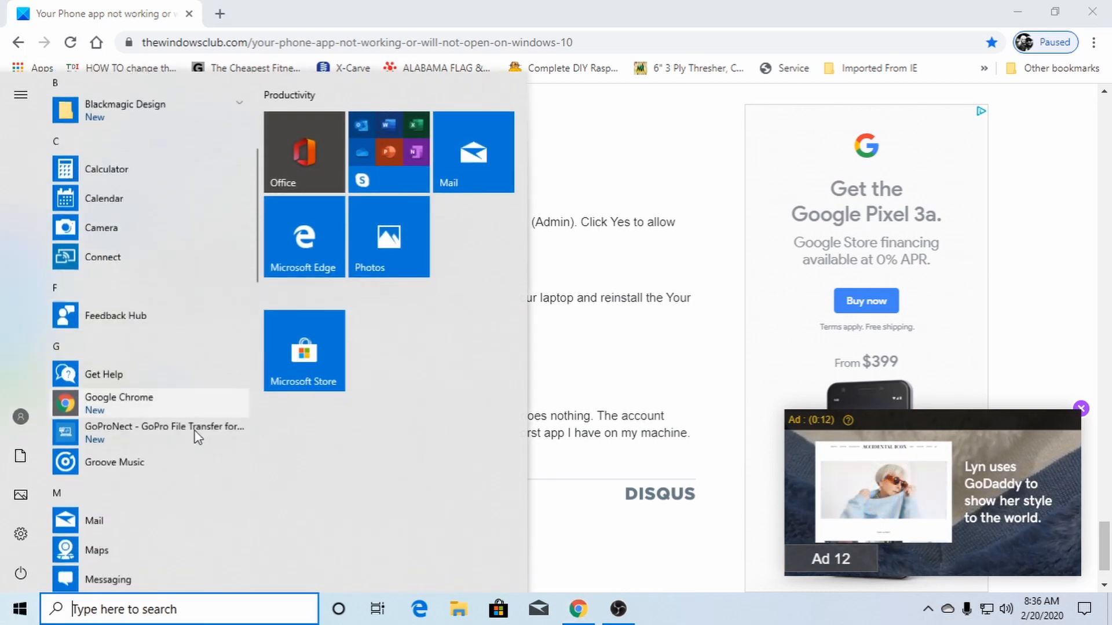
scroll(down, 3)
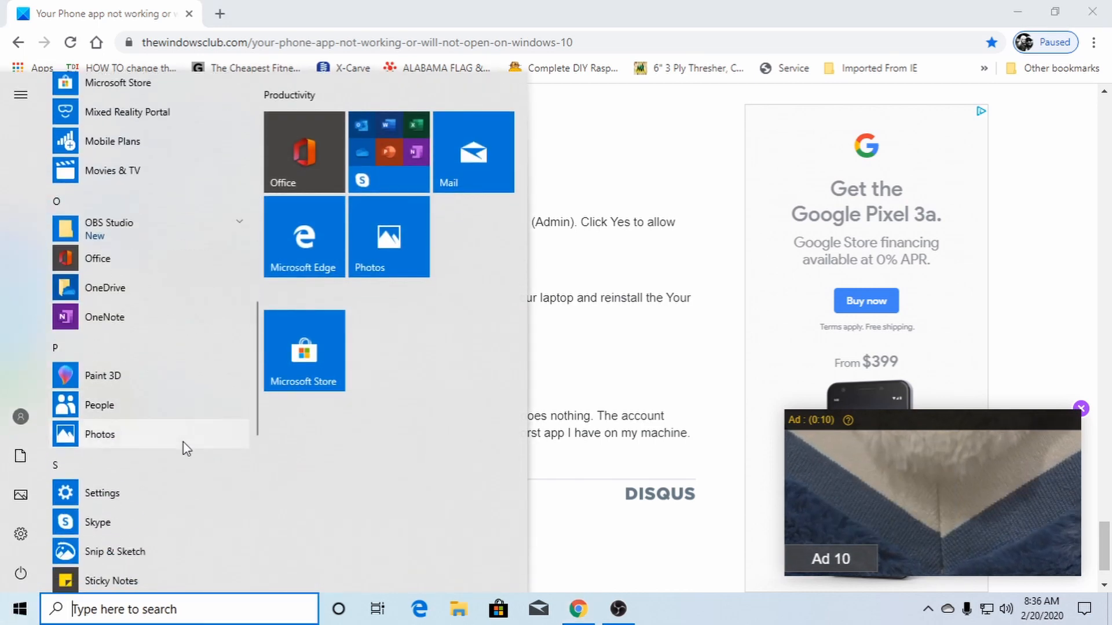
scroll(down, 3)
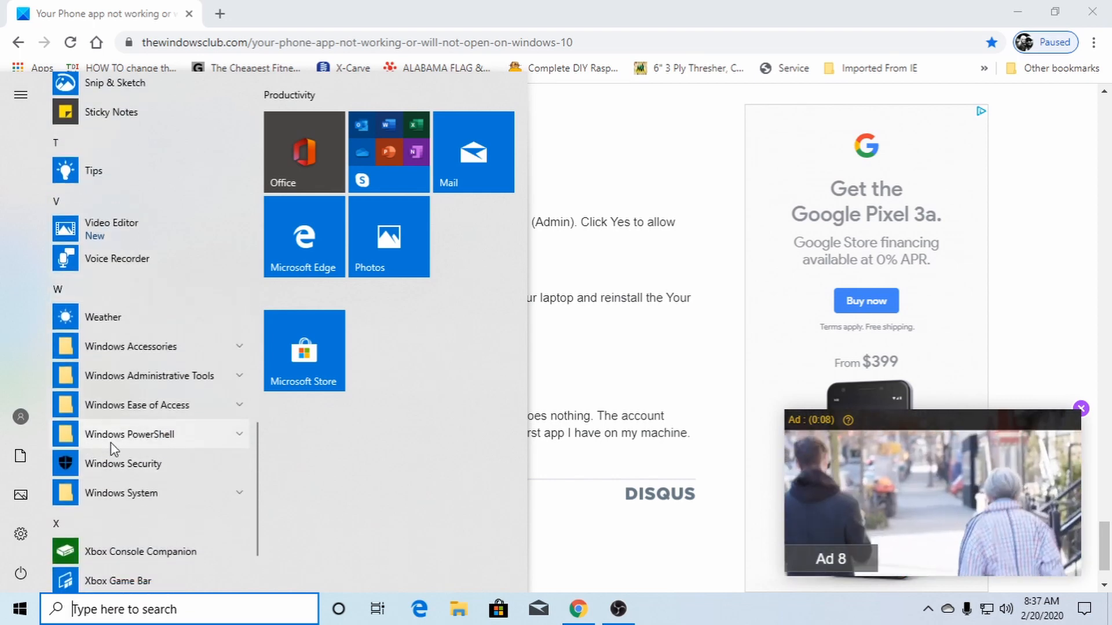
click(129, 434)
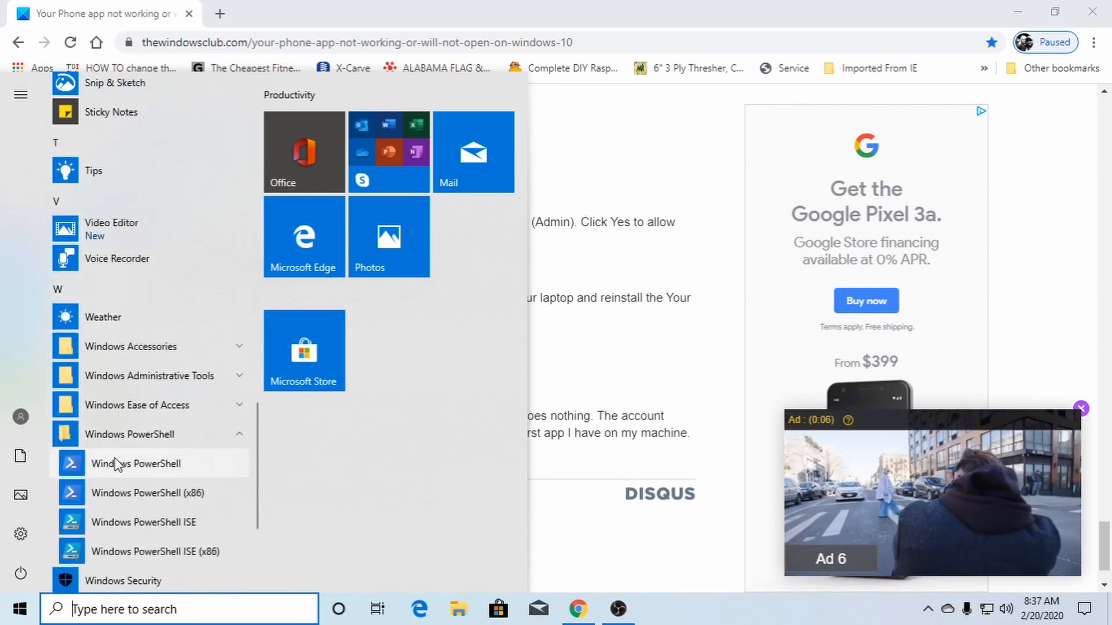
right_click(135, 464)
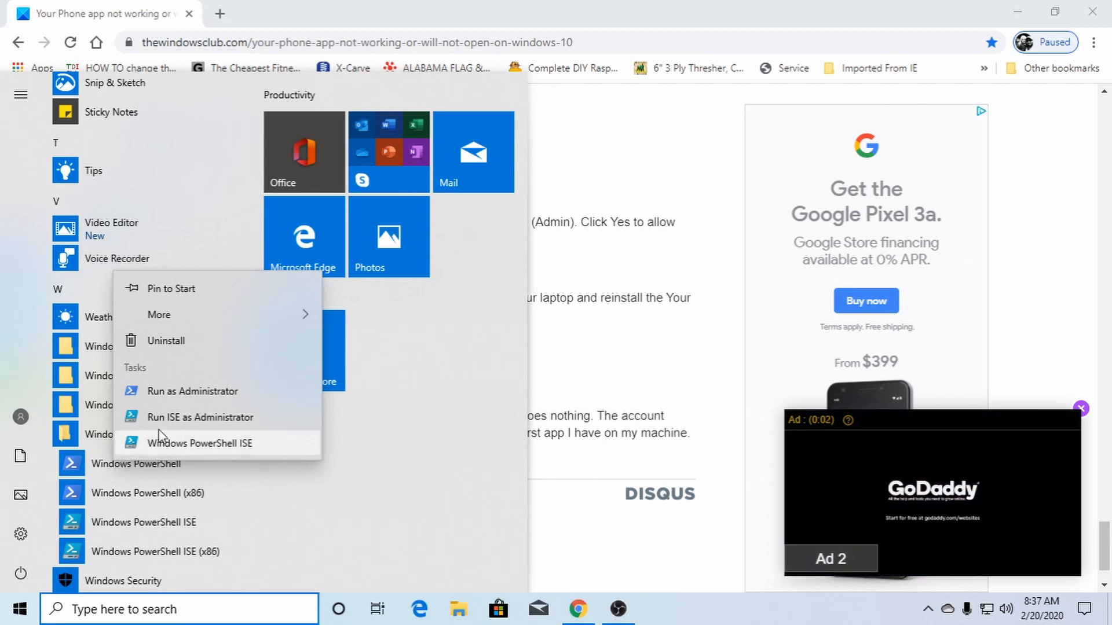
mouse_move(191, 390)
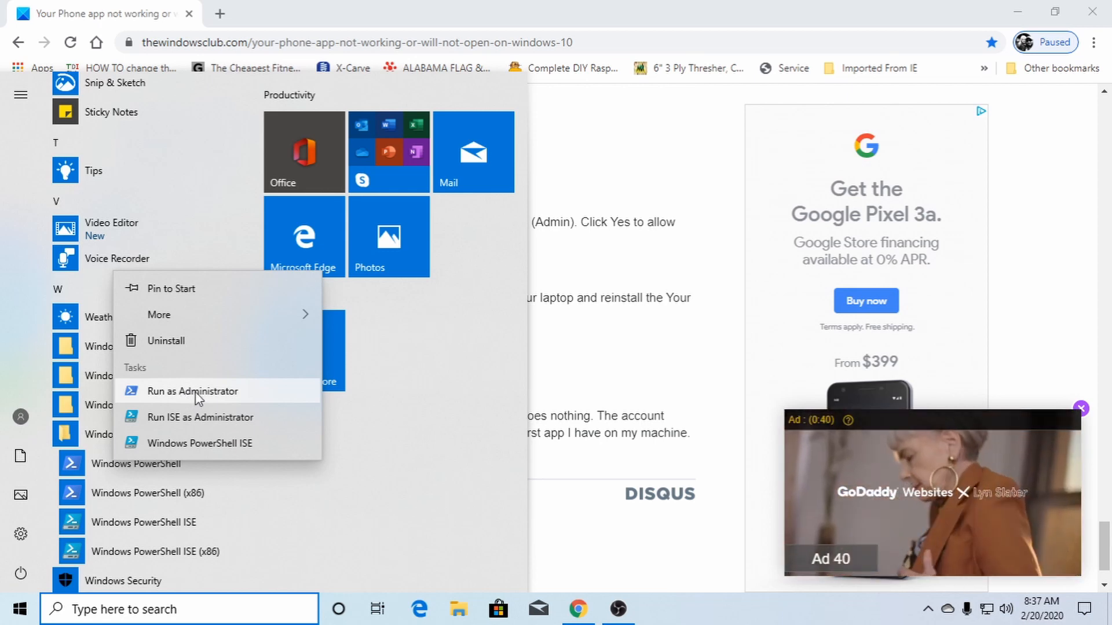
mouse_move(207, 397)
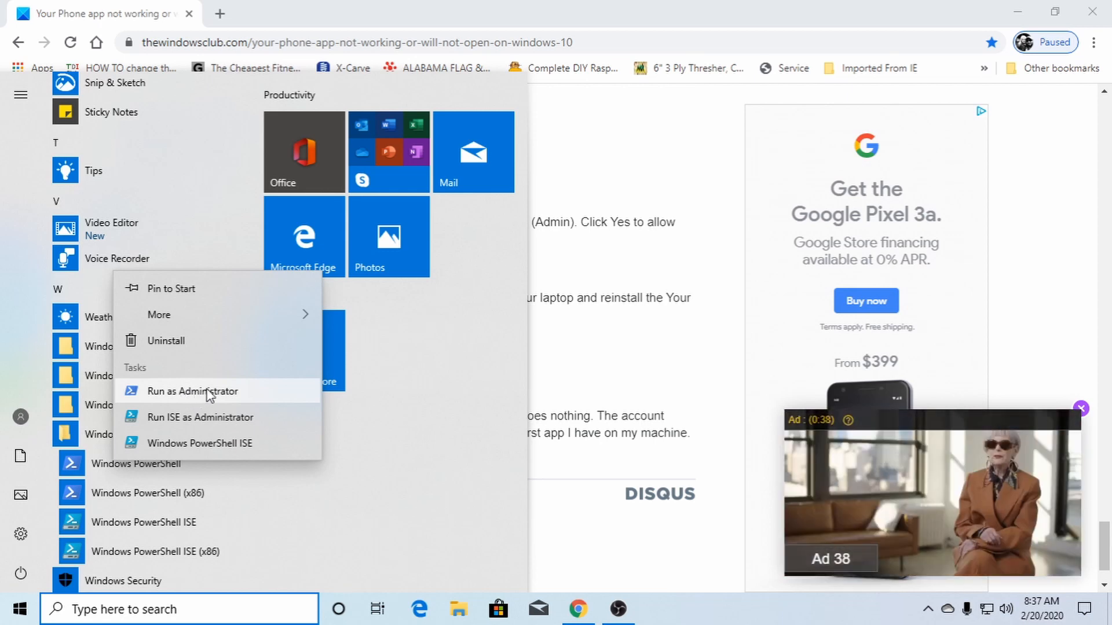
mouse_move(183, 399)
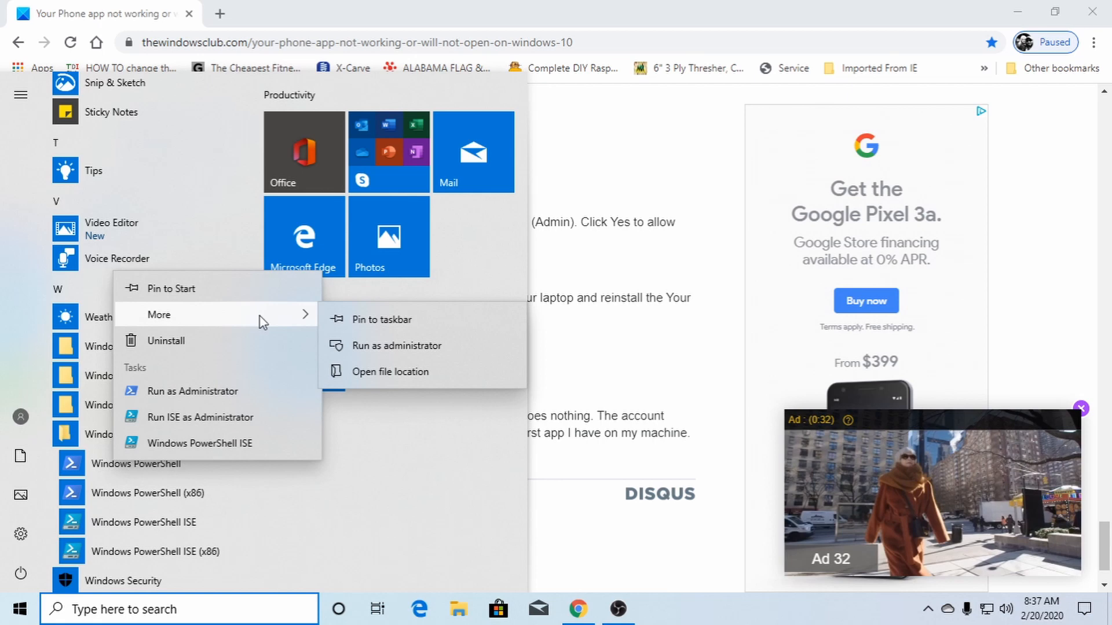
mouse_move(396, 345)
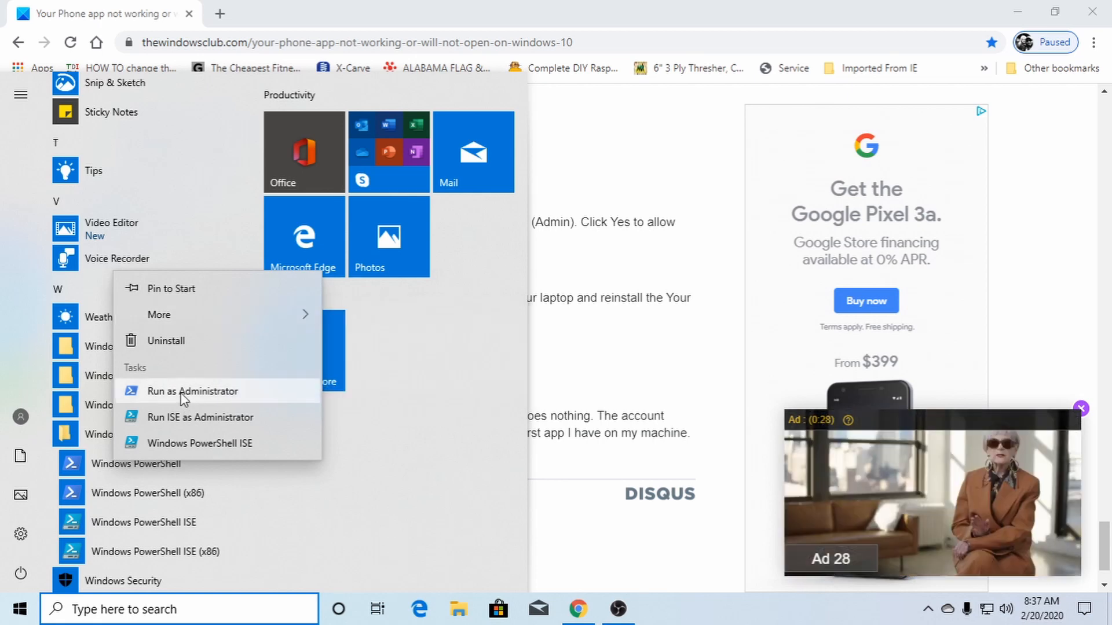
click(192, 390)
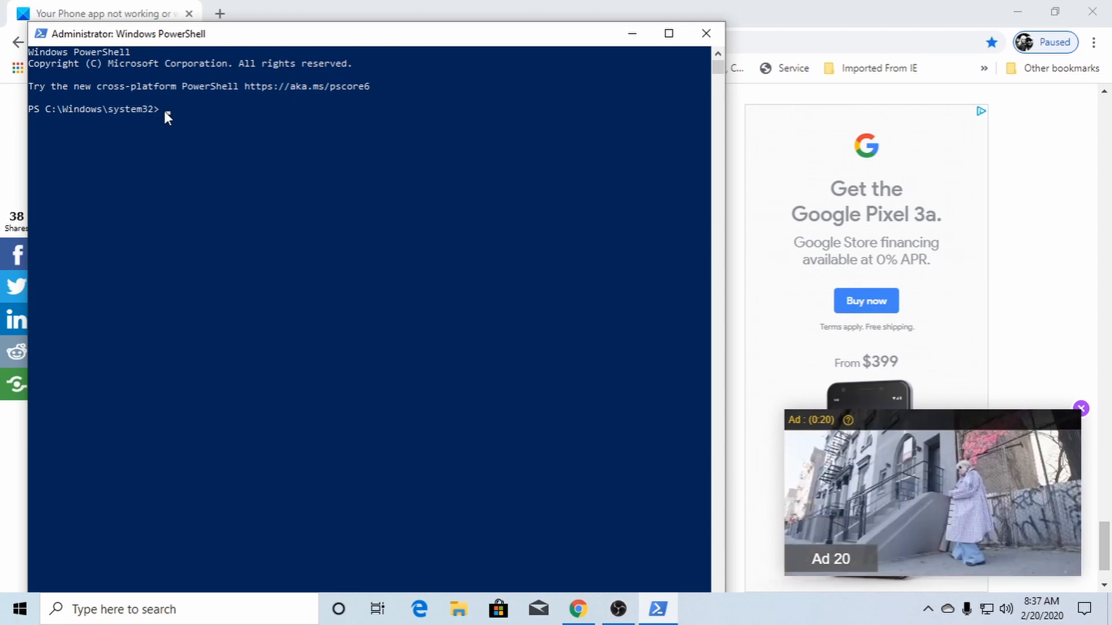
Run Get-AppxPackage *yourphone* | Remove-AppxPackage, then close the PowerShell console
text(Get-AppxPackage *yourphone* | Remove-AppxPackage)
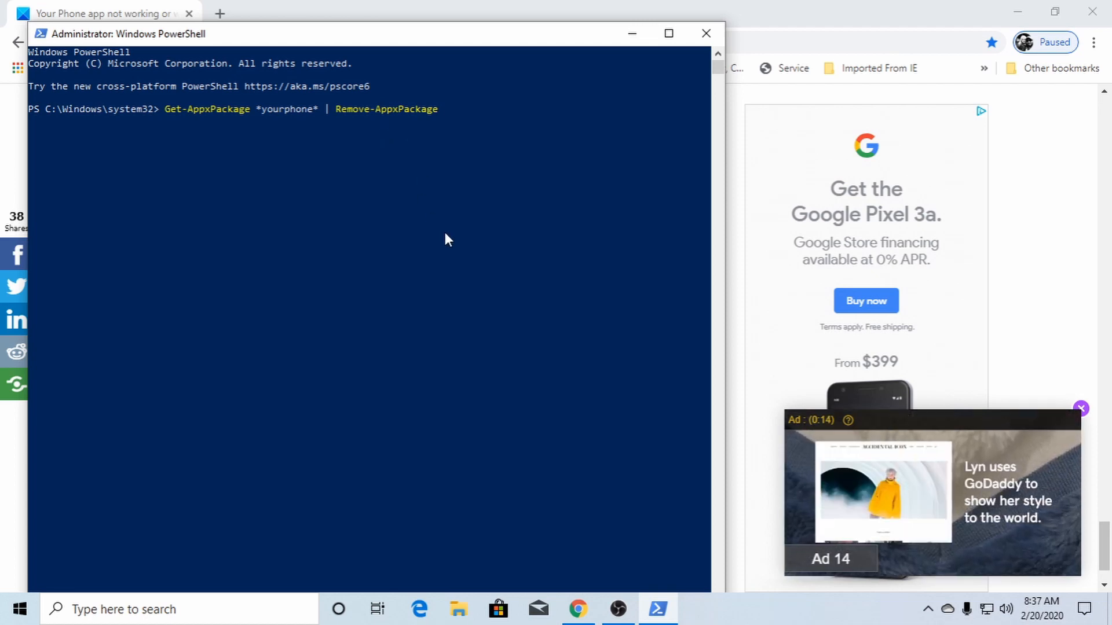
key(Return)
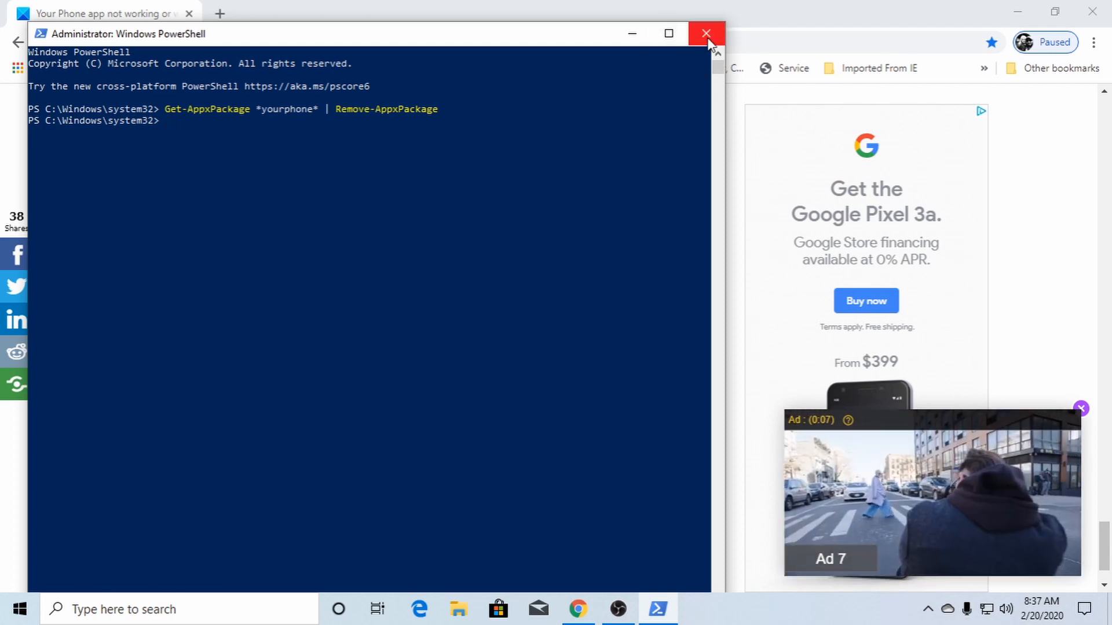
click(705, 34)
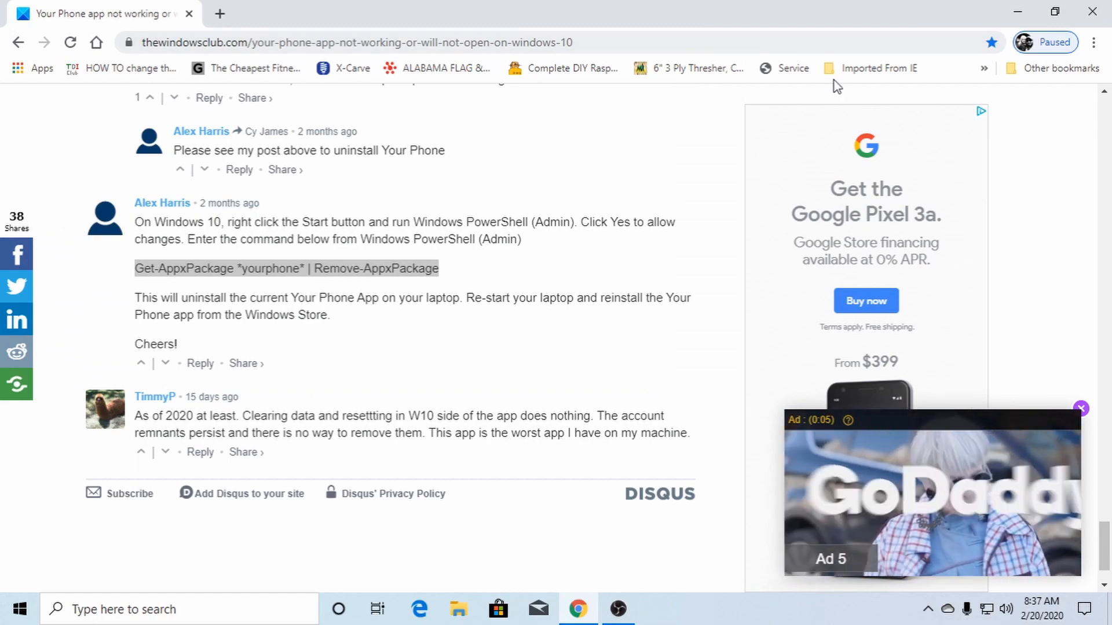
mouse_move(1095, 13)
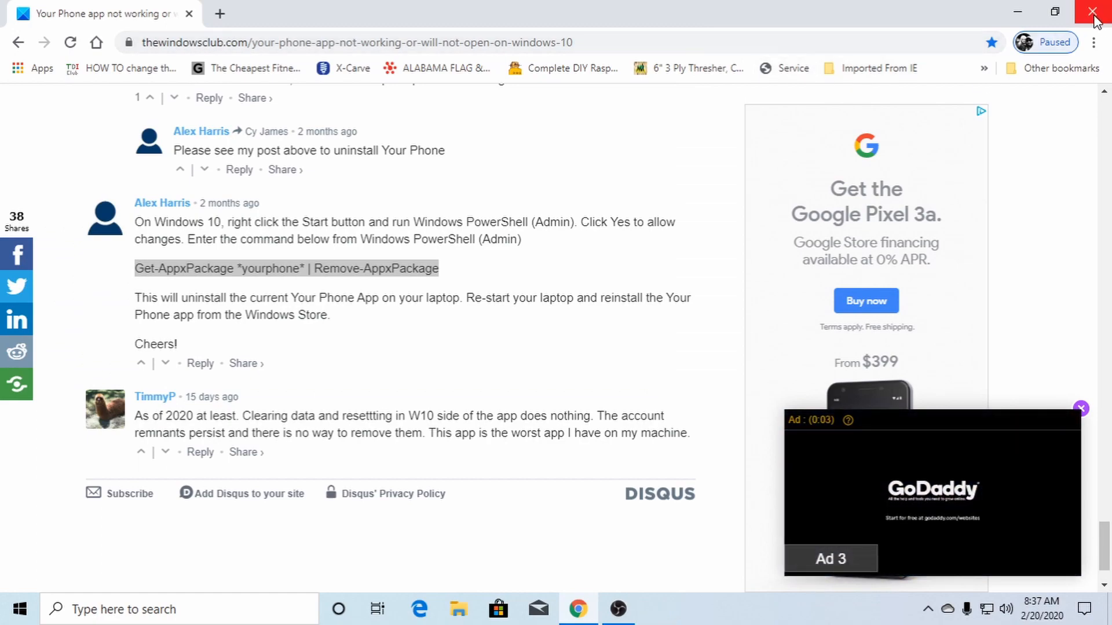
Close Chrome and scroll the Start app list to the end, finding no Your Phone
click(1094, 11)
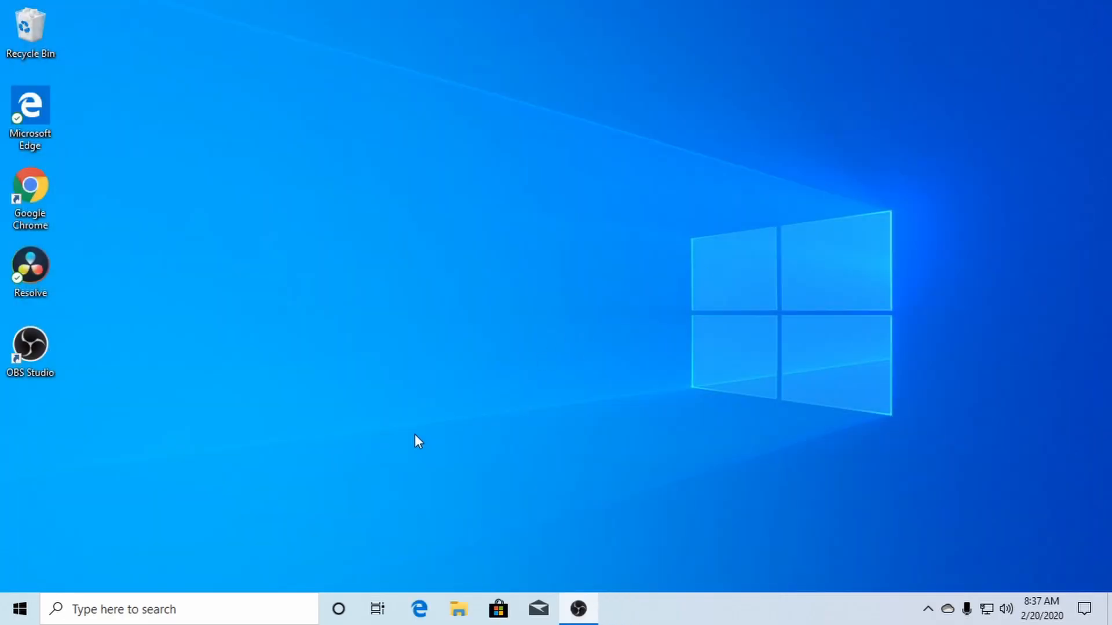
mouse_move(50, 587)
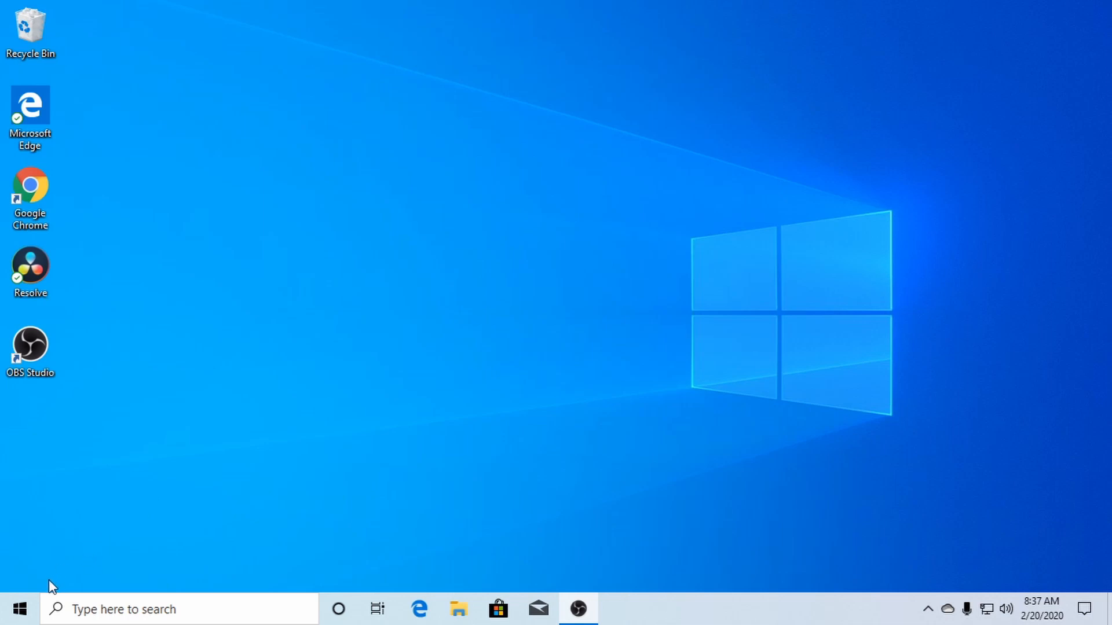
click(20, 608)
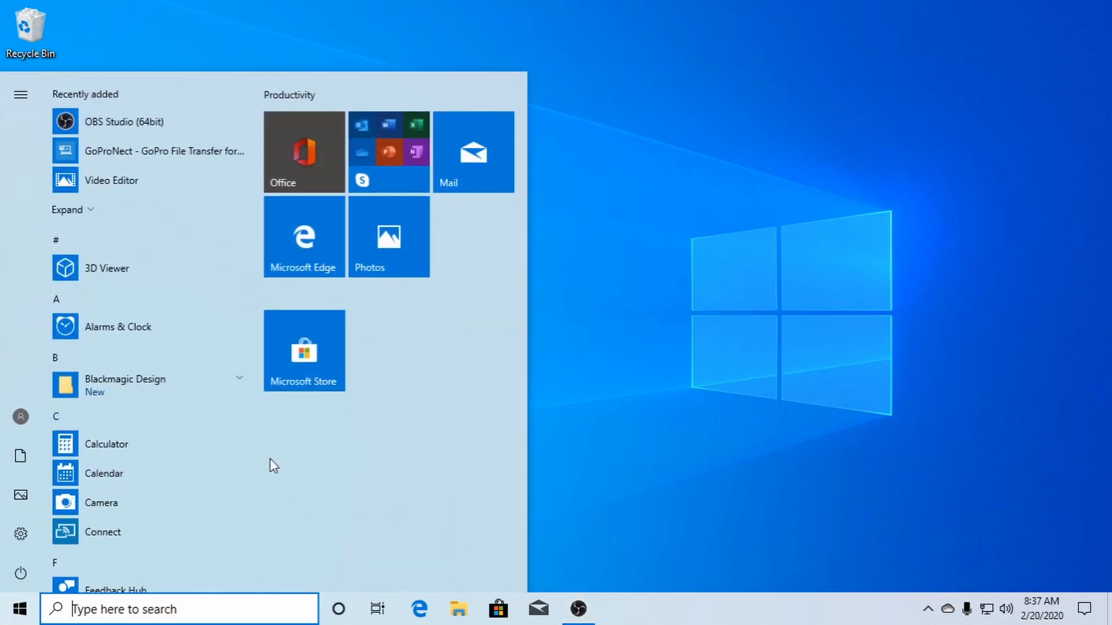
scroll(down, 3)
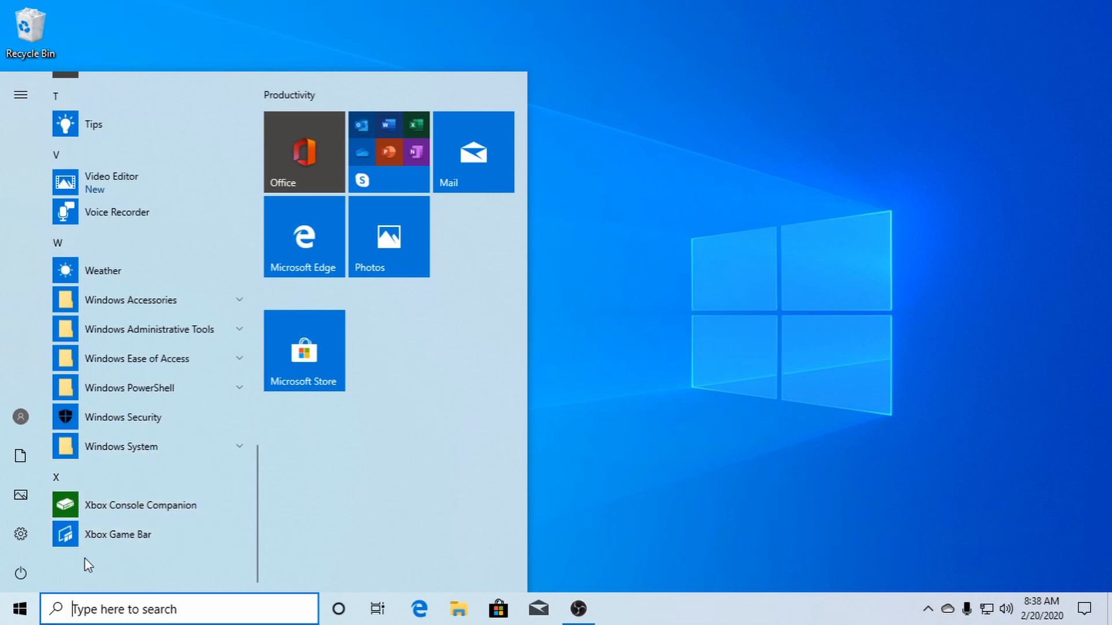
mouse_move(644, 316)
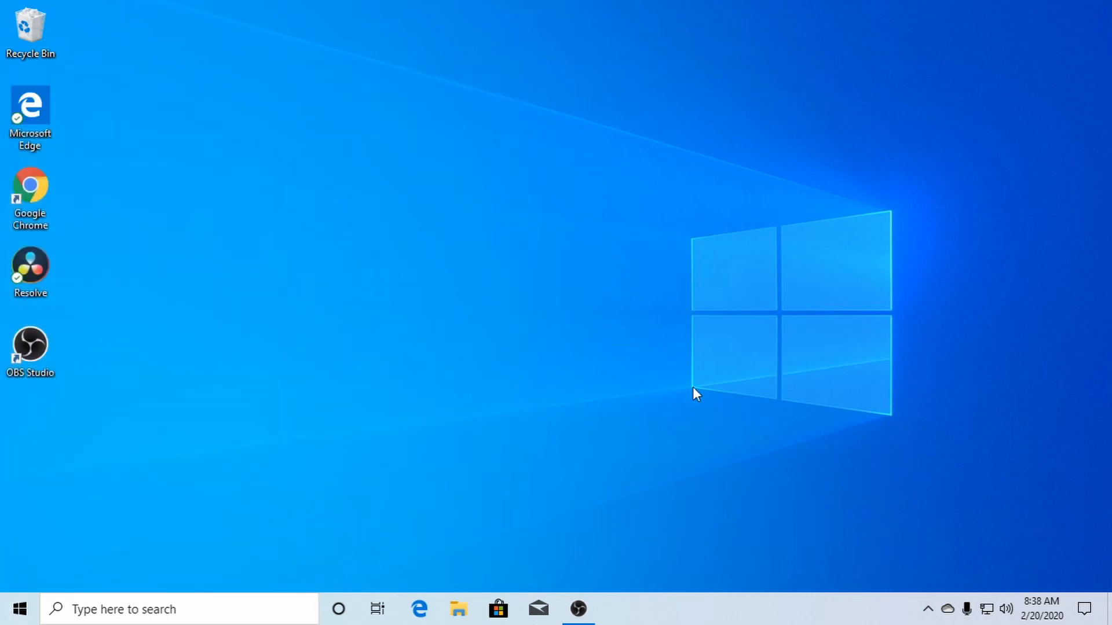
mouse_move(340, 297)
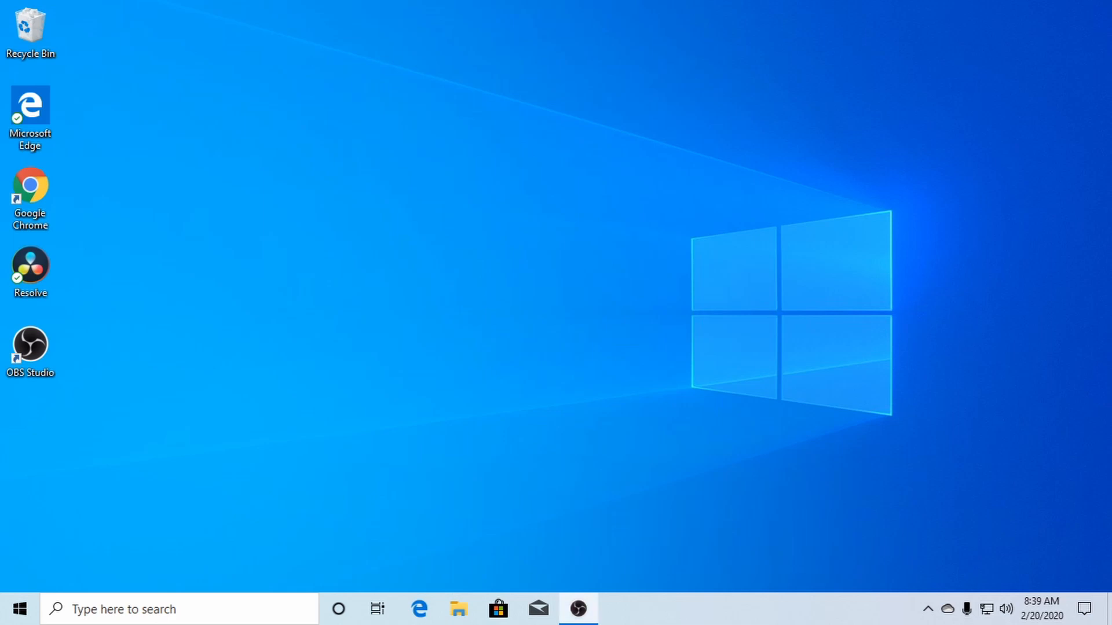
mouse_move(587, 461)
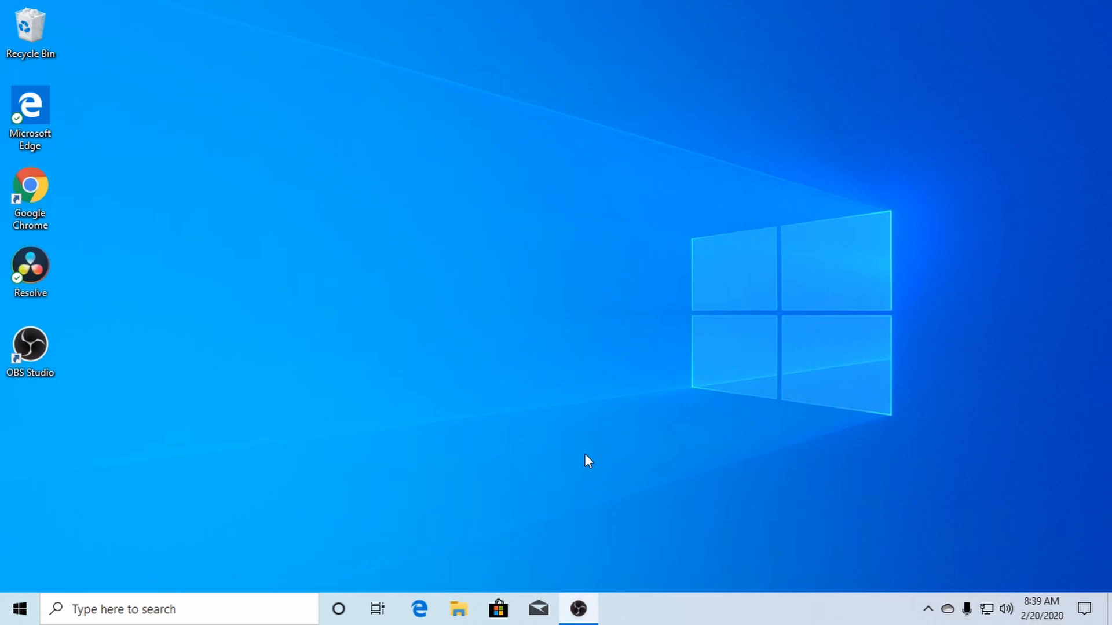
mouse_move(34, 574)
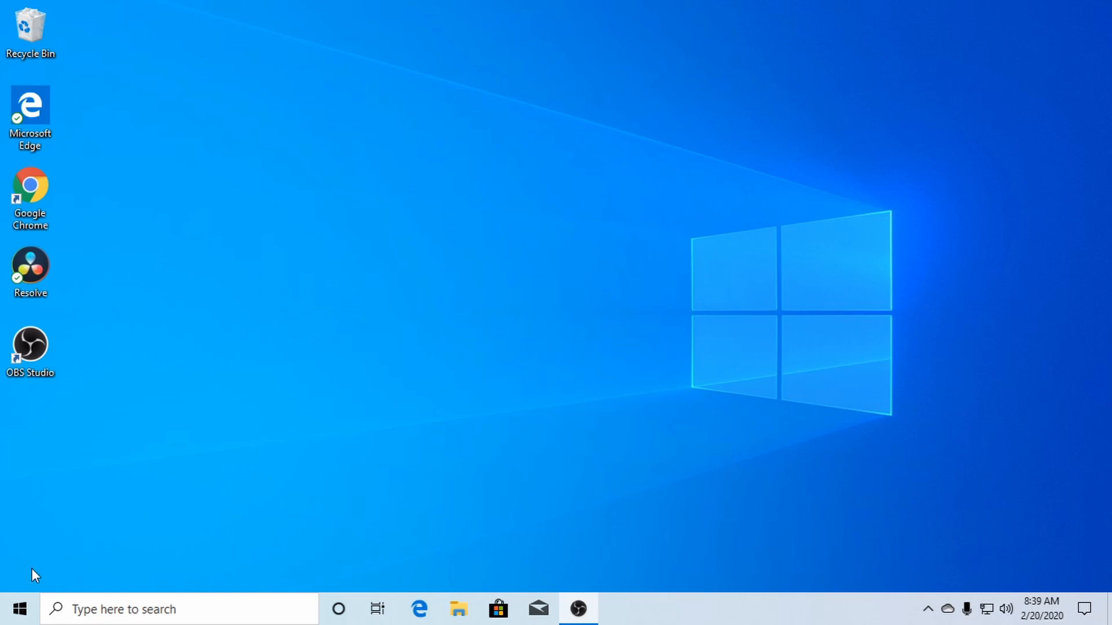
Scroll the Start app list past the W and X entries, confirming Your Phone is gone
click(19, 609)
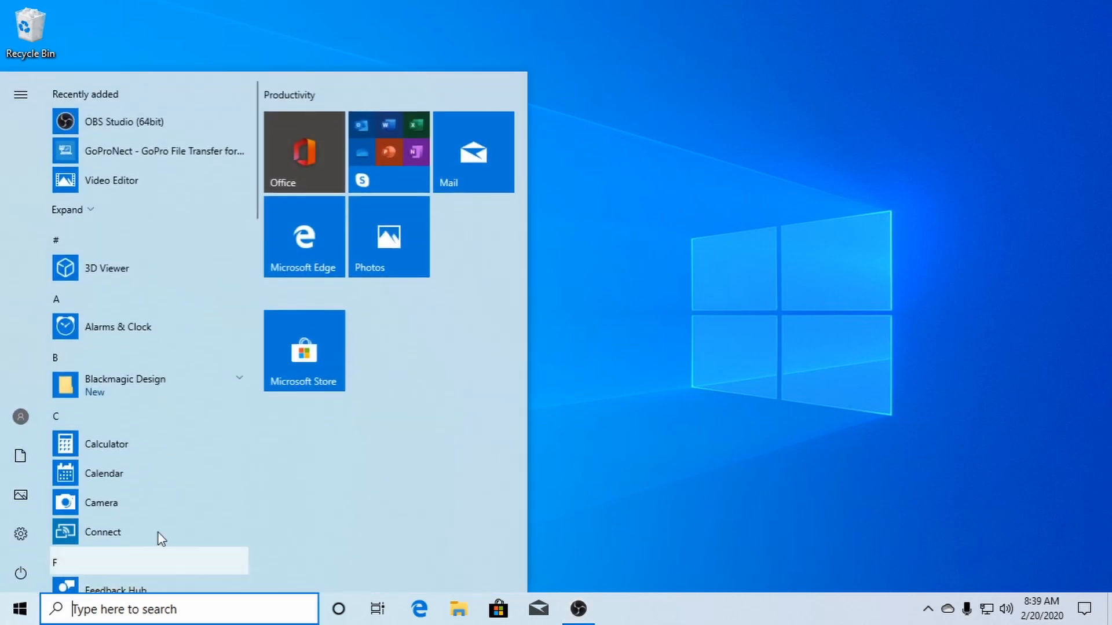
scroll(down, 3)
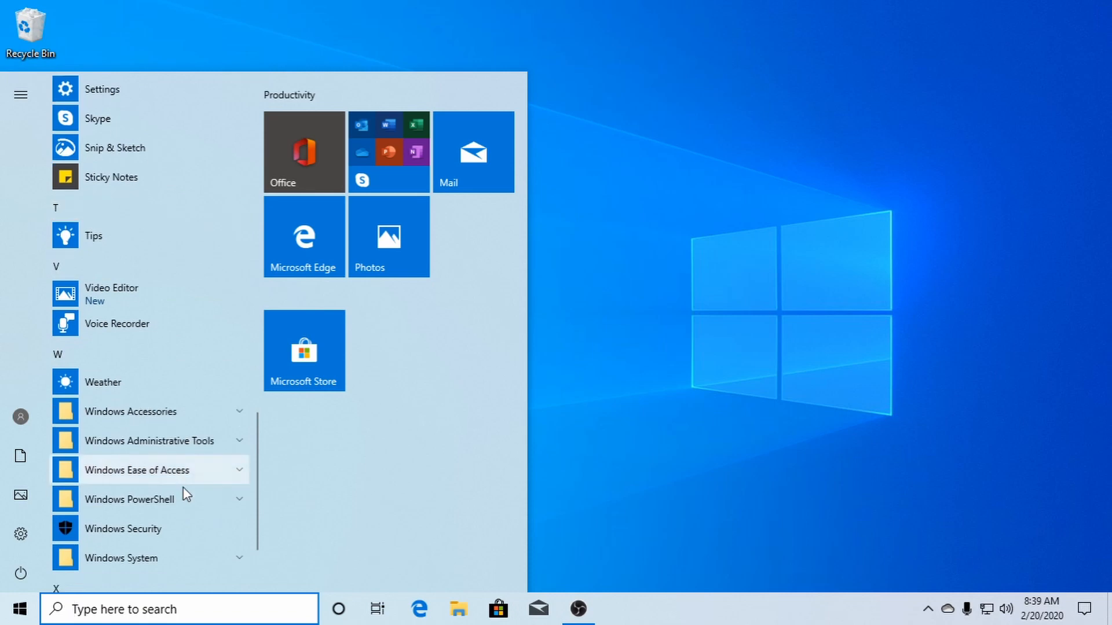
scroll(down, 3)
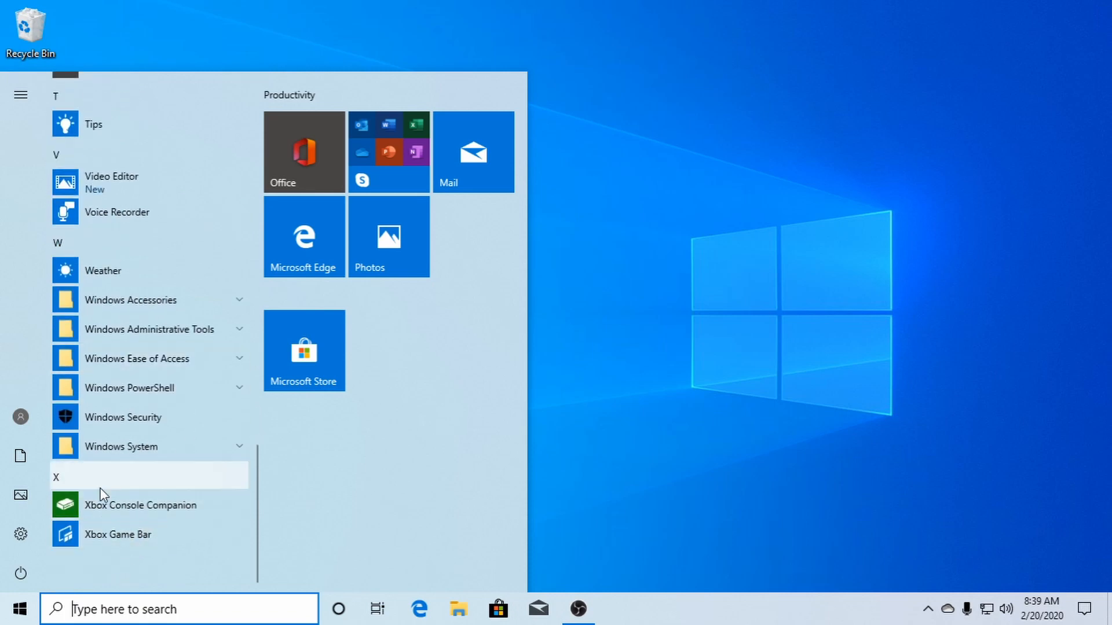
mouse_move(303, 350)
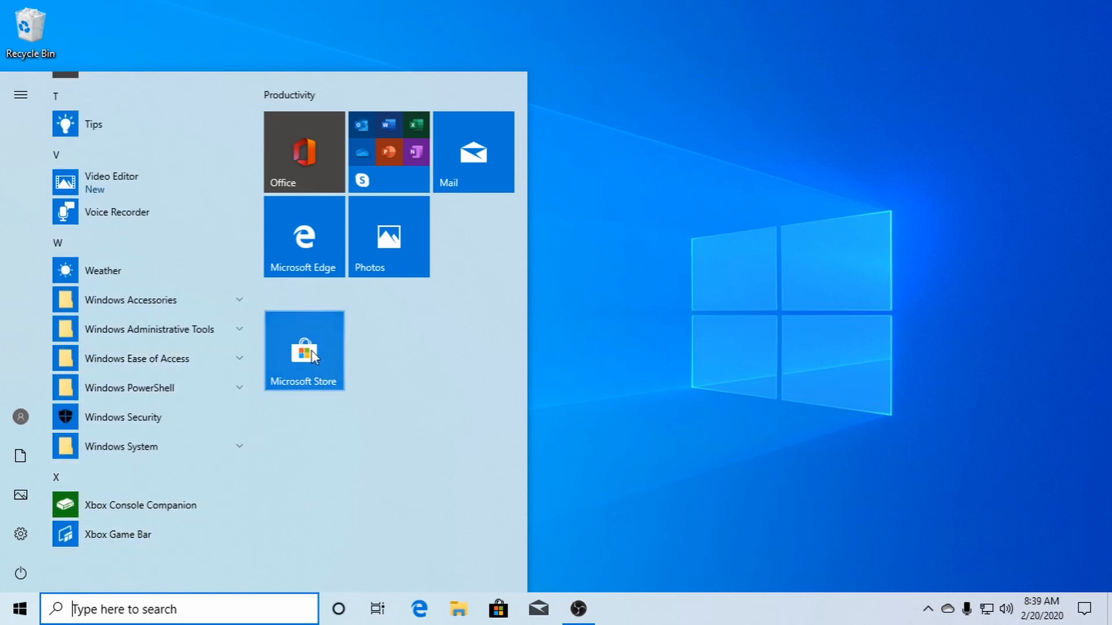
Search the Microsoft Store for 'your phone' and reach the Your Phone page
click(302, 349)
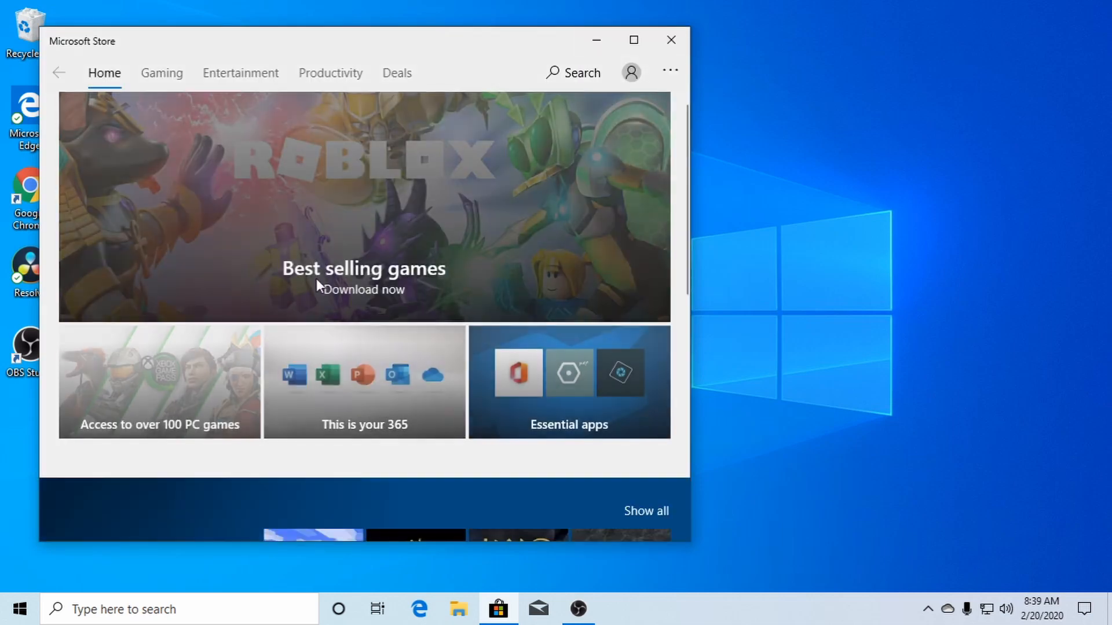
click(573, 72)
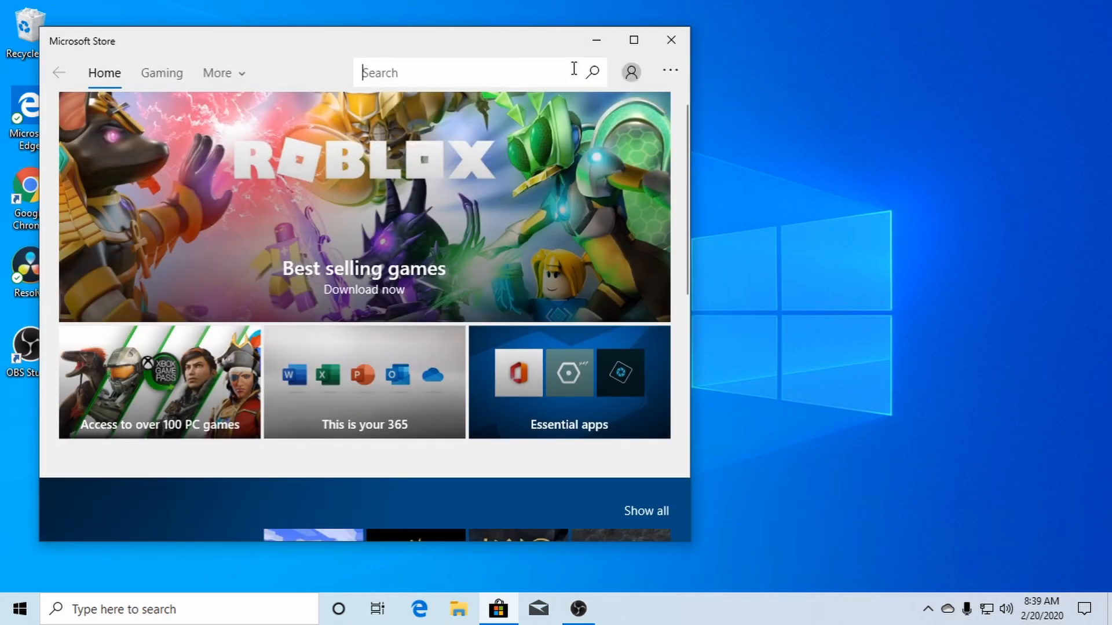
mouse_move(485, 77)
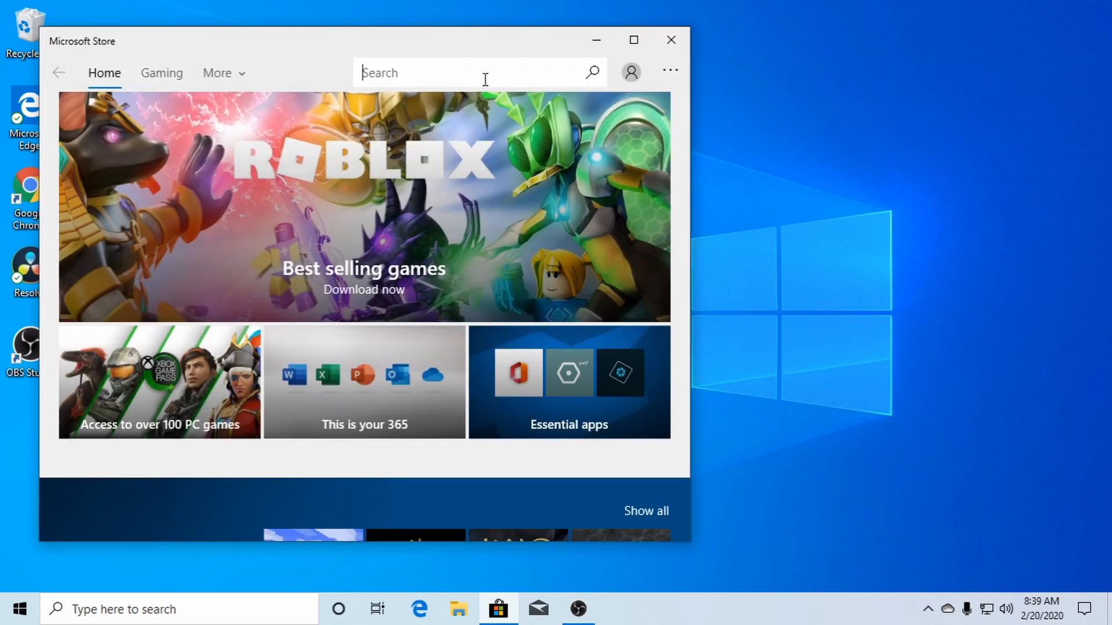
text(your)
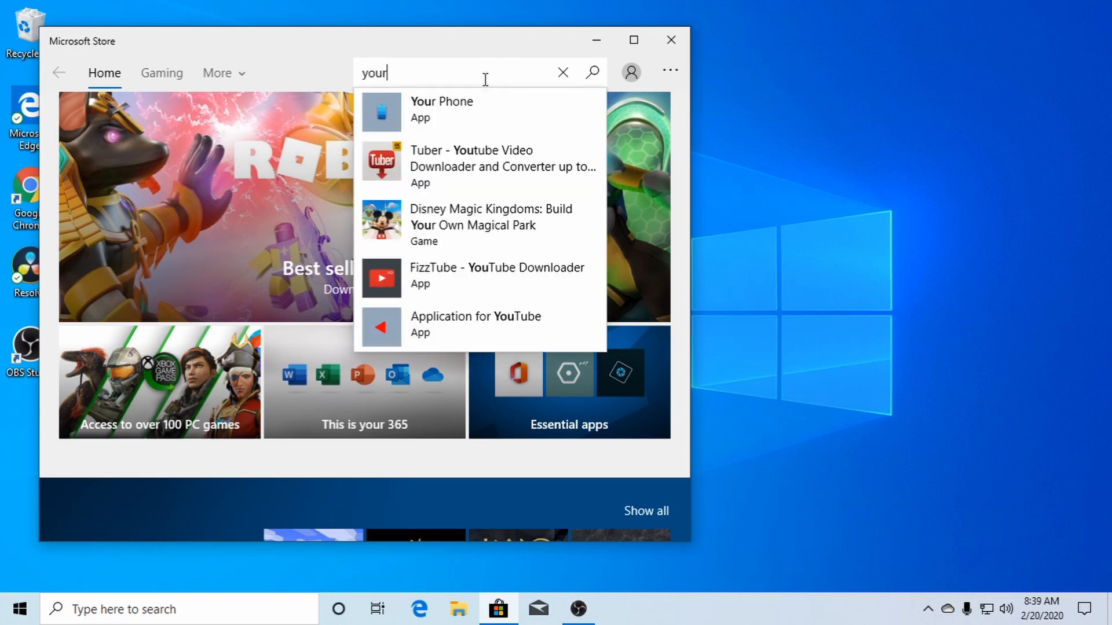
text(phone)
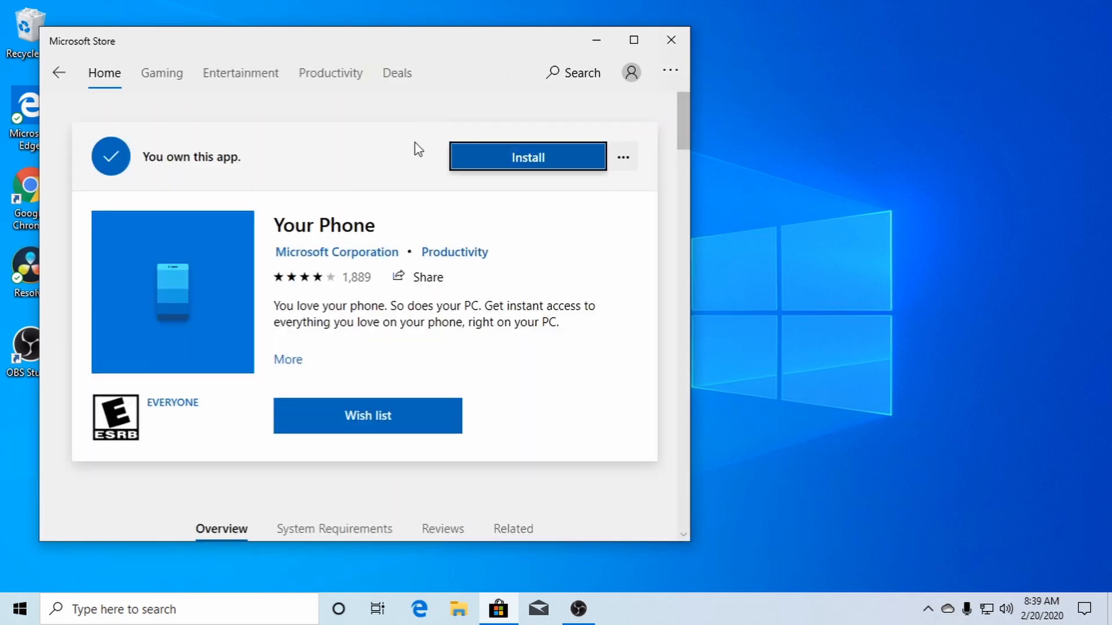
mouse_move(528, 156)
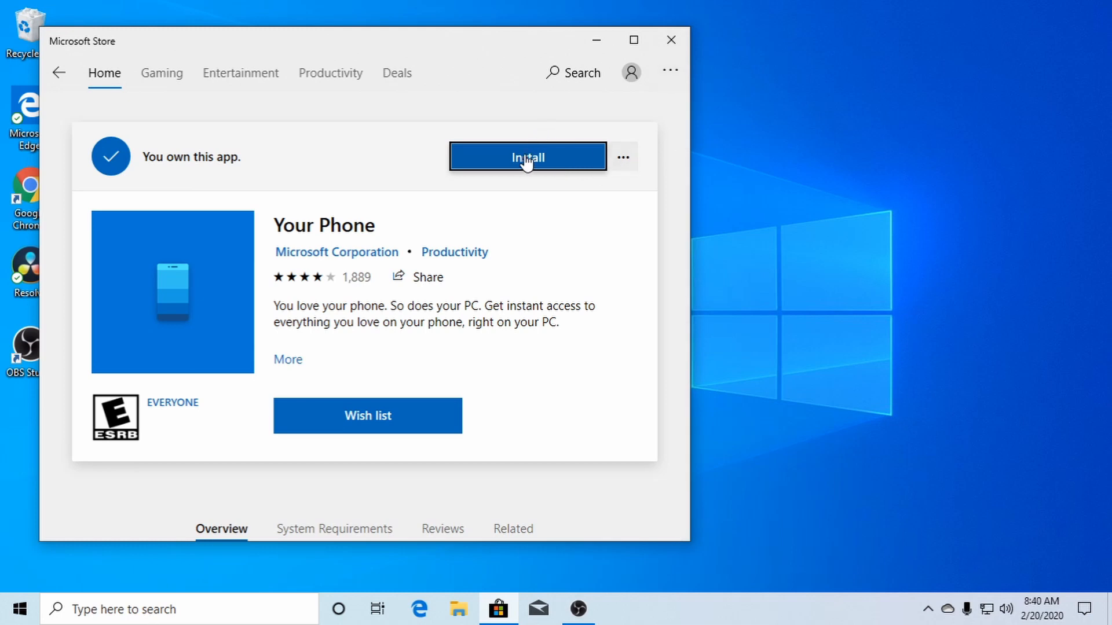
Install Your Phone from the Store and close the window once it shows installed
click(527, 156)
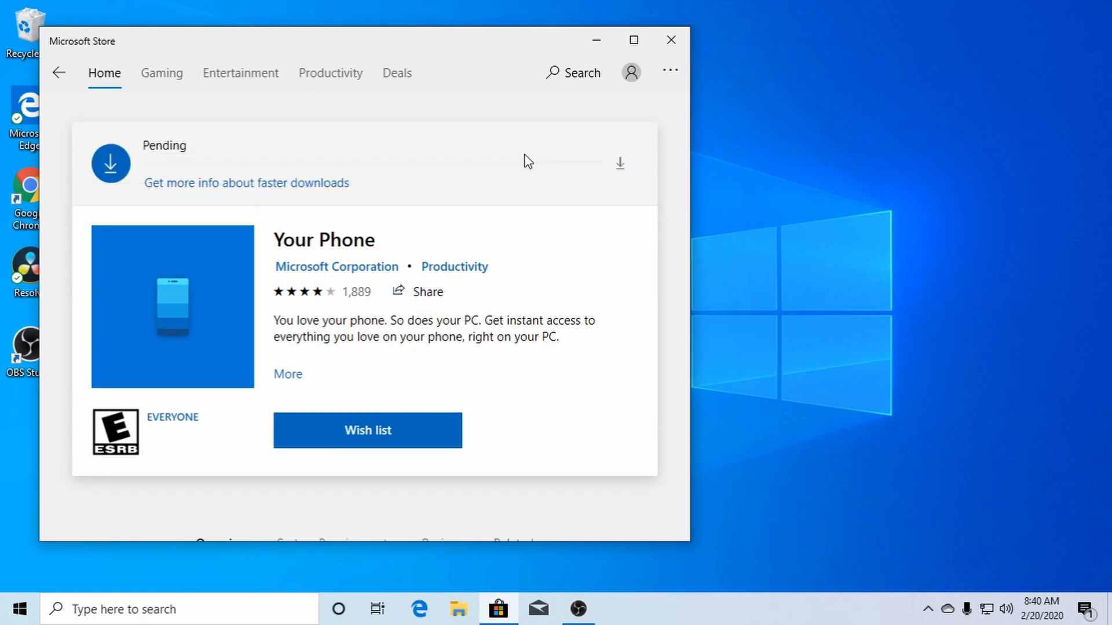
click(620, 164)
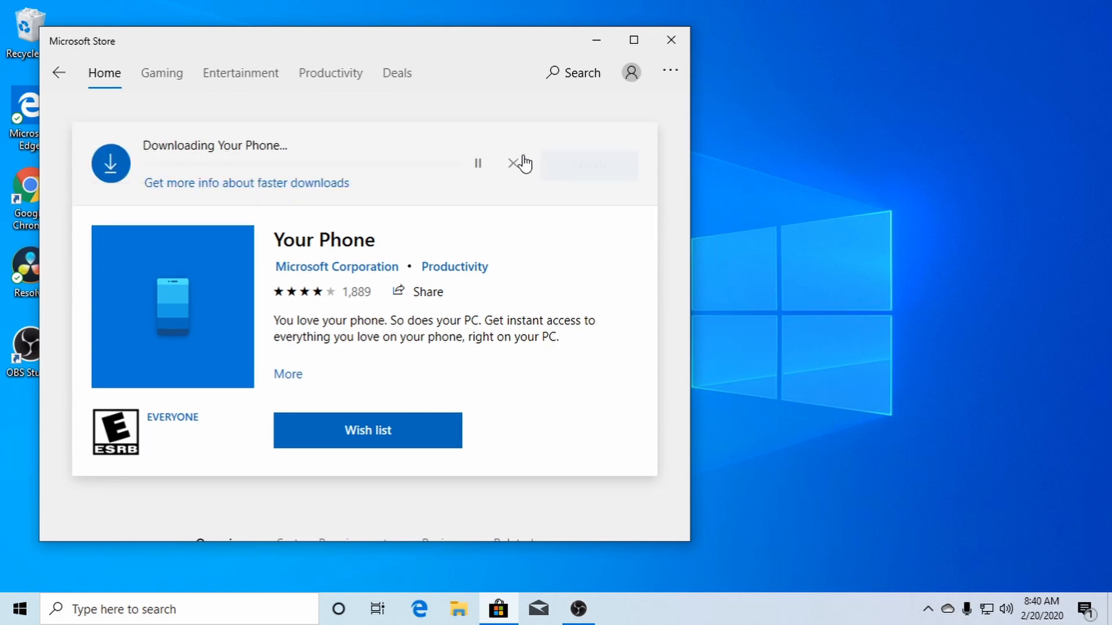
mouse_move(622, 188)
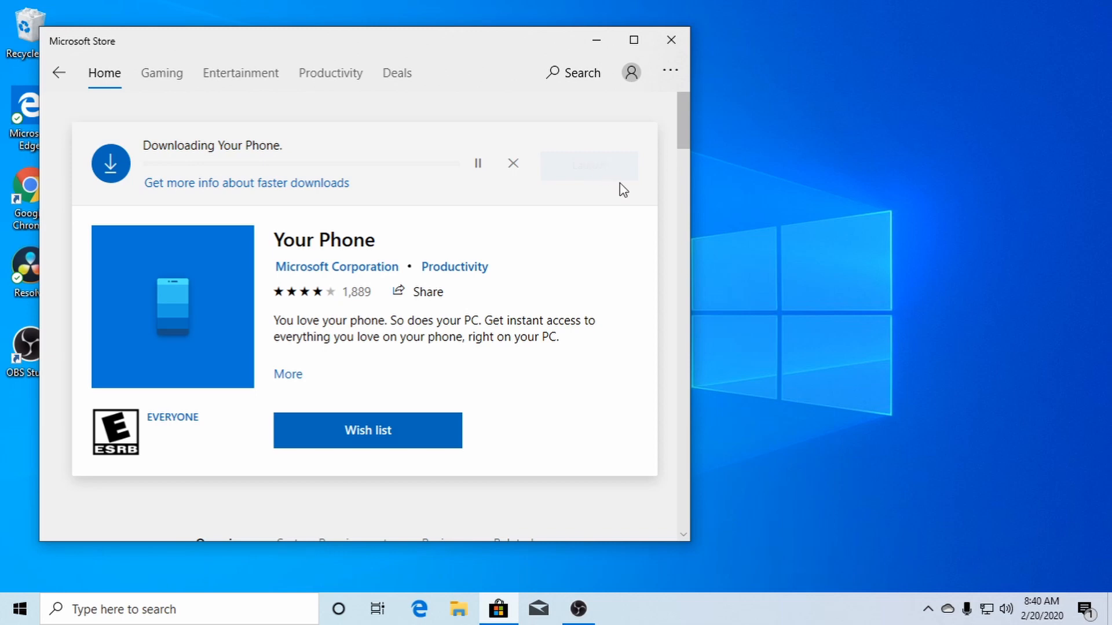
mouse_move(717, 206)
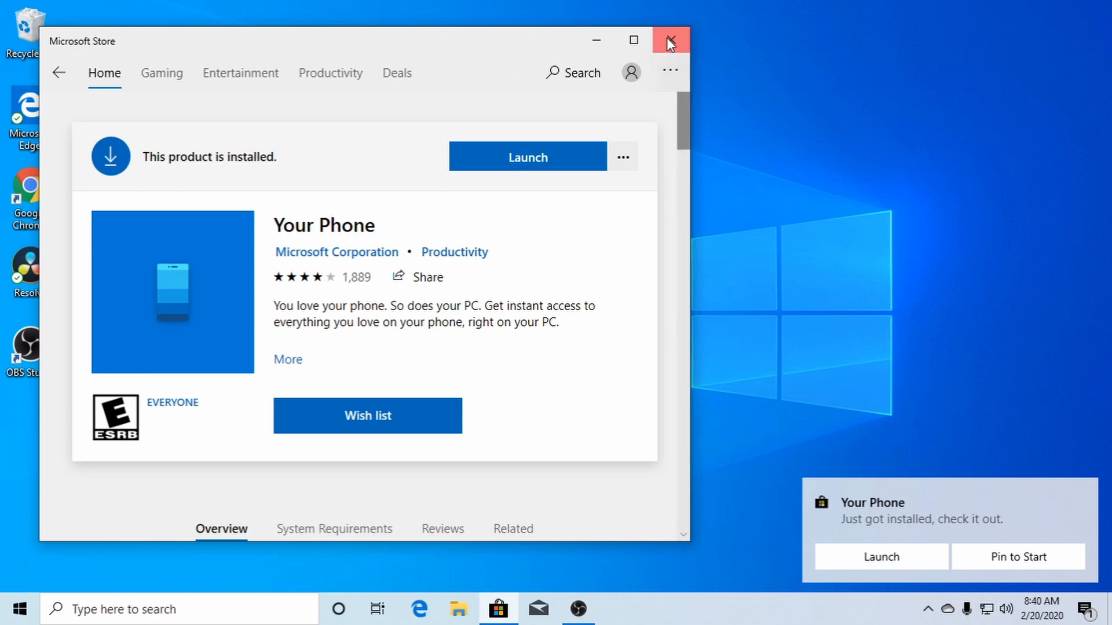
click(669, 39)
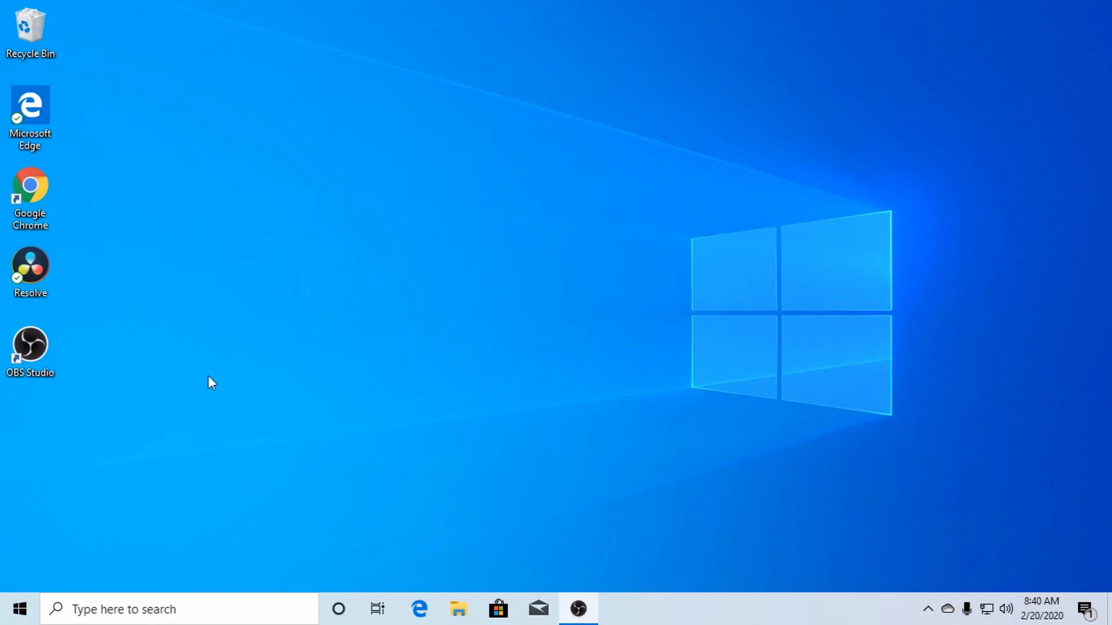
mouse_move(387, 396)
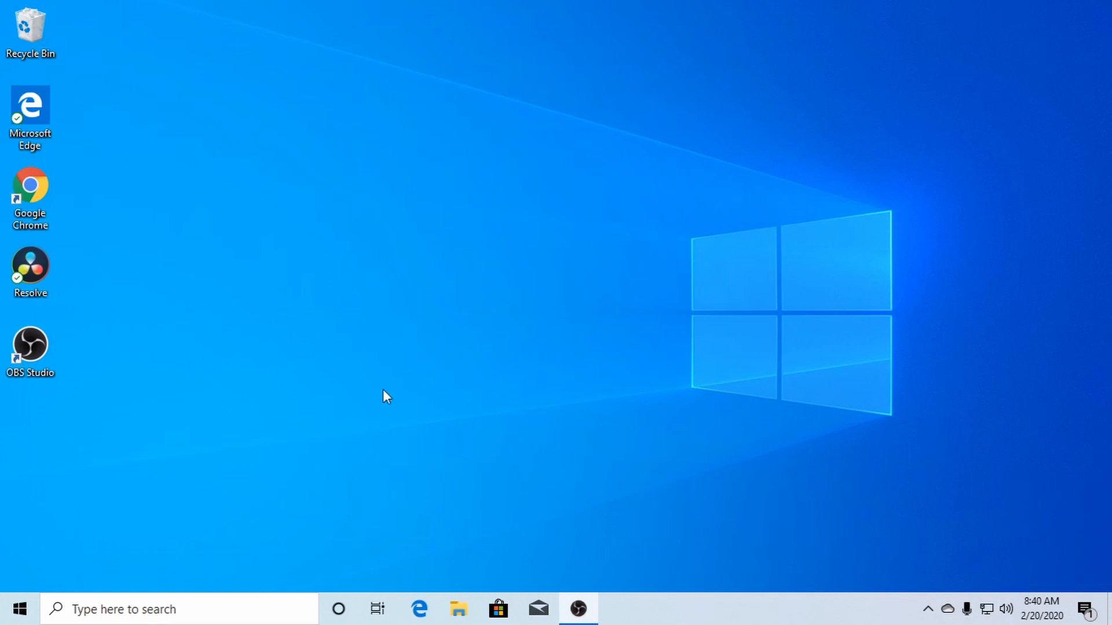
mouse_move(451, 475)
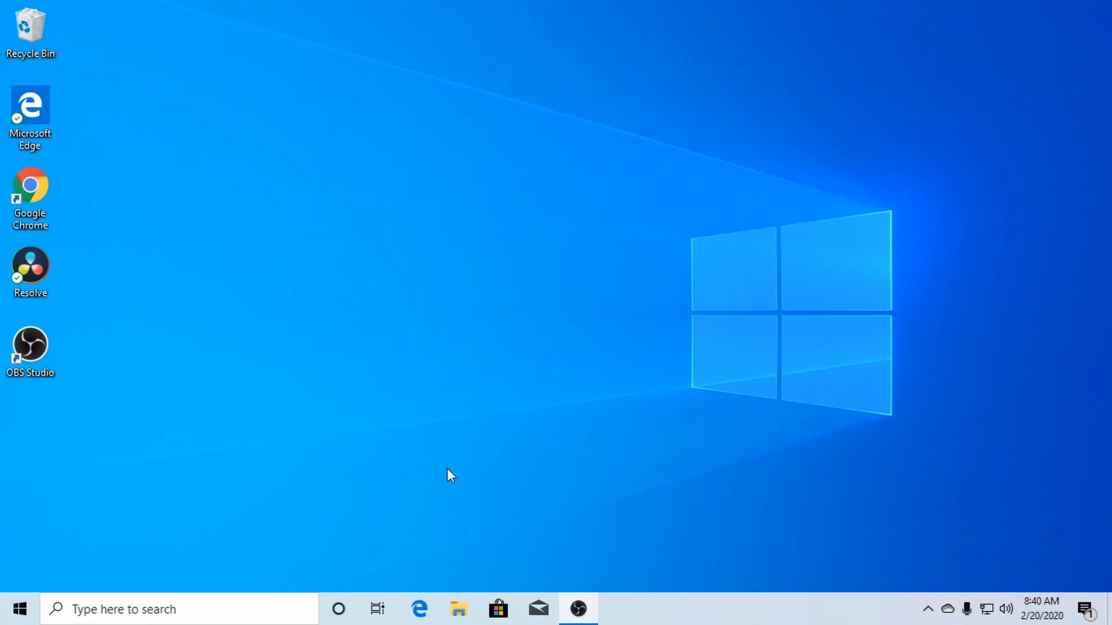
mouse_move(826, 557)
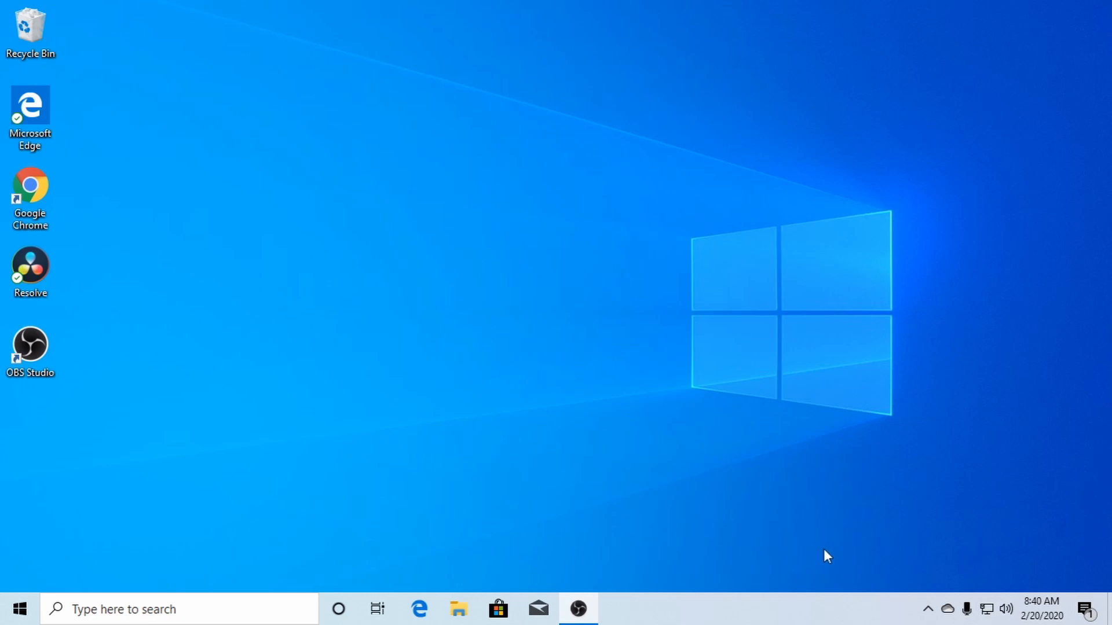
mouse_move(184, 443)
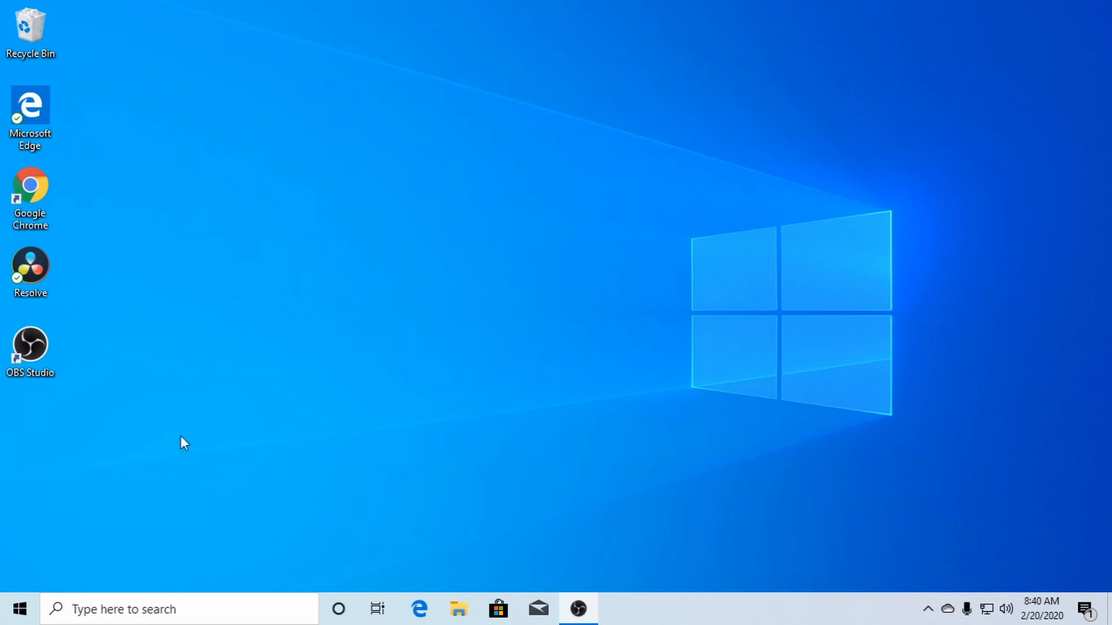